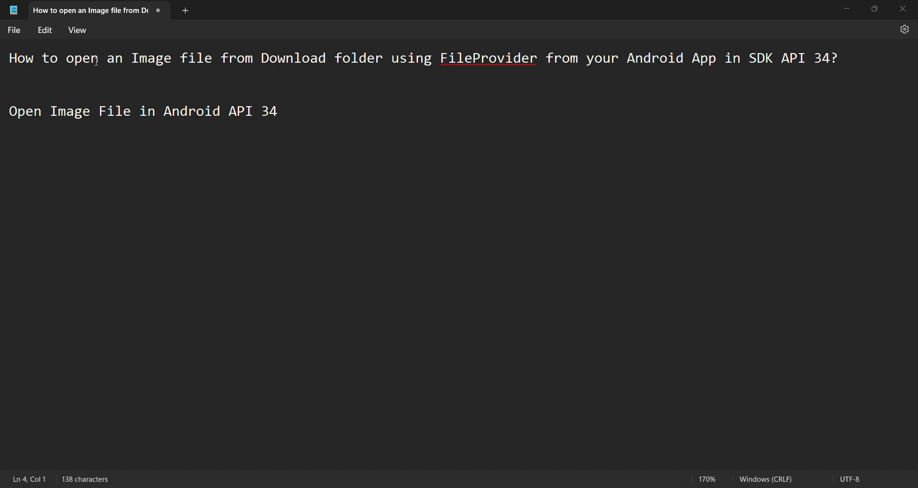
# - Highlight 'SDK API 34' in the Notepad question and launch Android Studio
pyautogui.moveTo(67, 58); pyautogui.dragTo(210, 58)
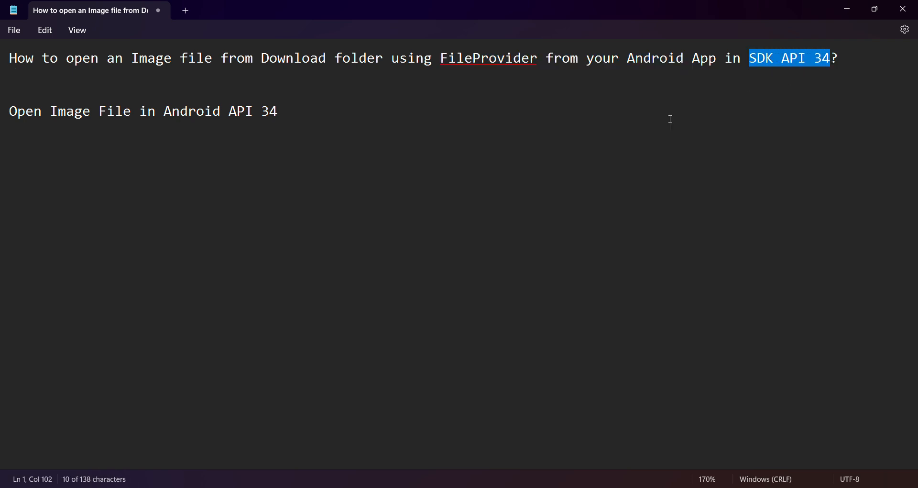
pyautogui.moveTo(262, 122)
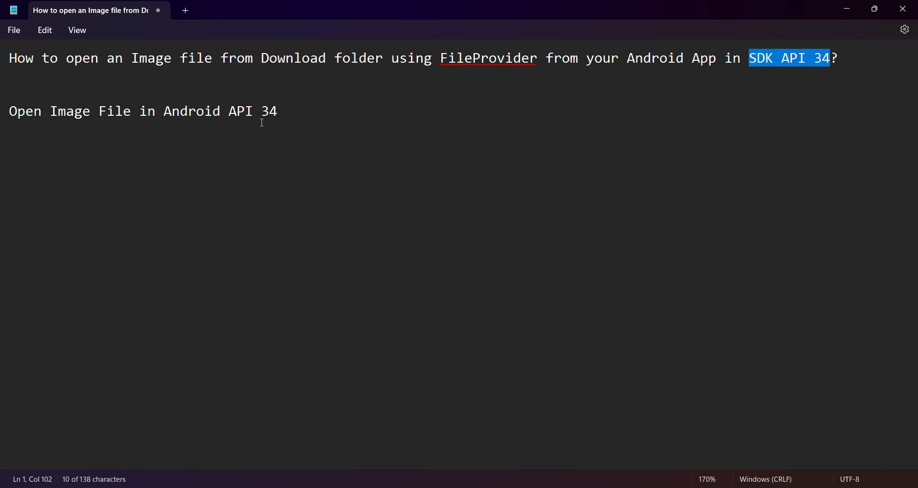
pyautogui.click(112, 331)
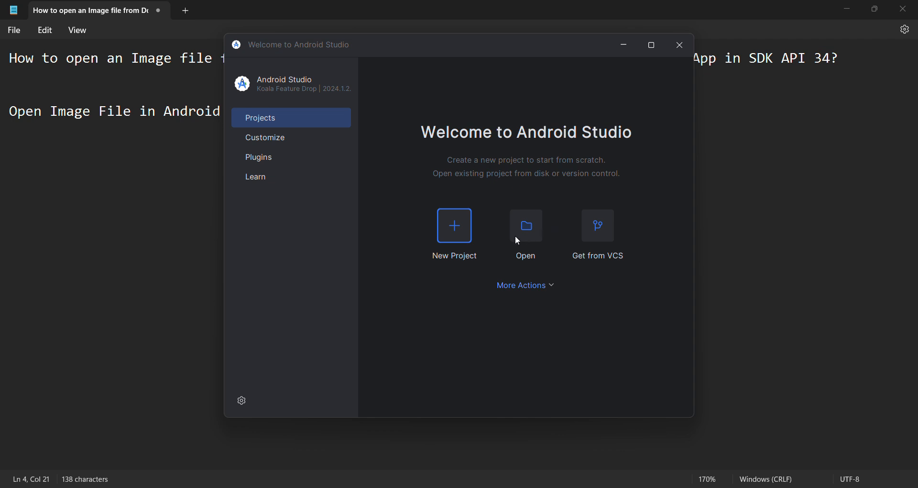
# - Create a Java Empty Views Activity project 'Open Image File using fileprovider' targeting minimum API 34
pyautogui.click(454, 226)
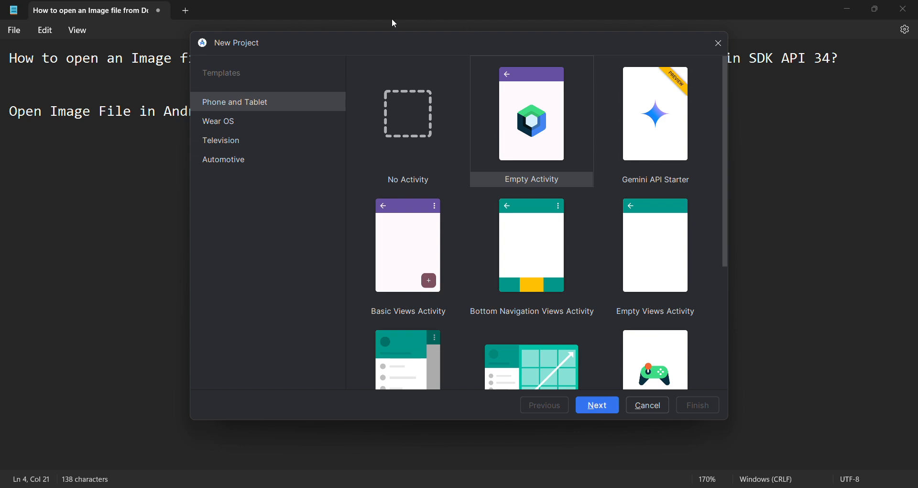
pyautogui.click(655, 245)
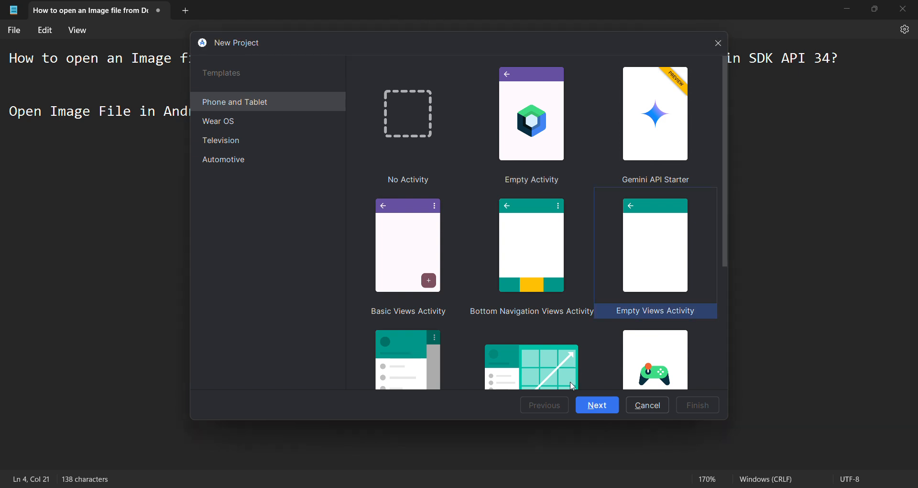
pyautogui.click(597, 405)
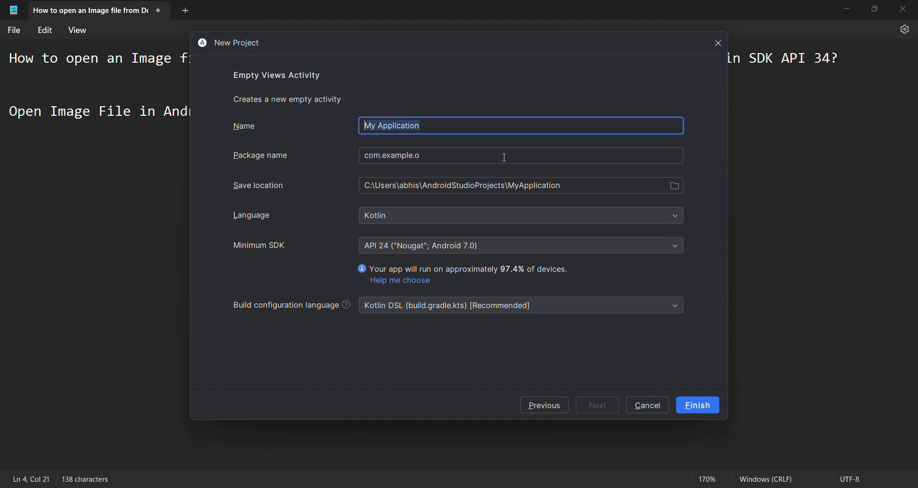
pyautogui.write('Open Image')
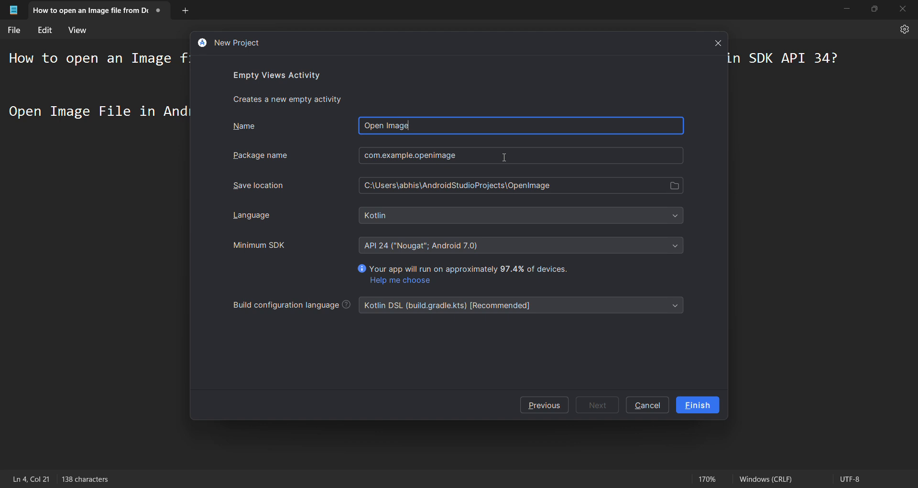
pyautogui.write('File us')
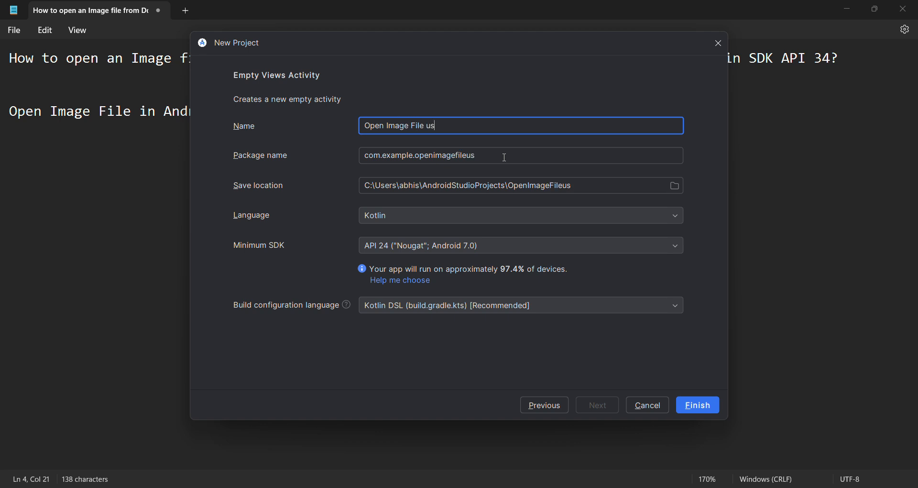
pyautogui.write('ing fileprovider')
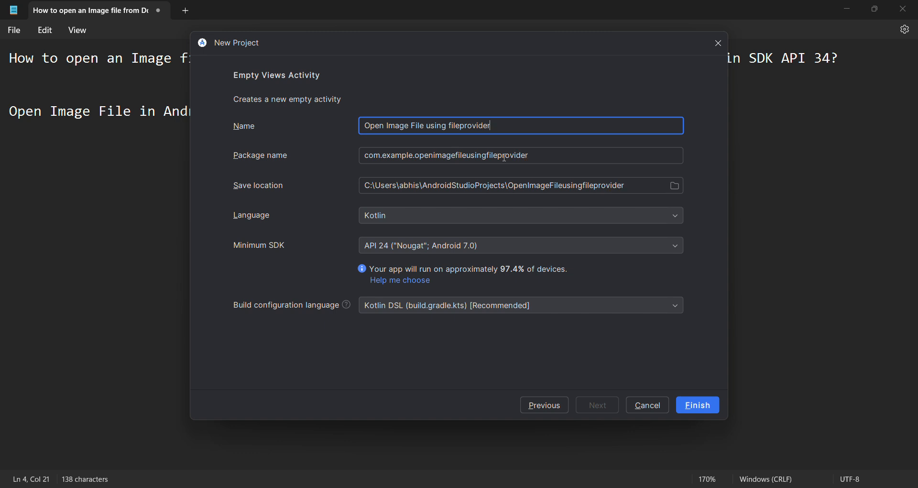
pyautogui.click(520, 215)
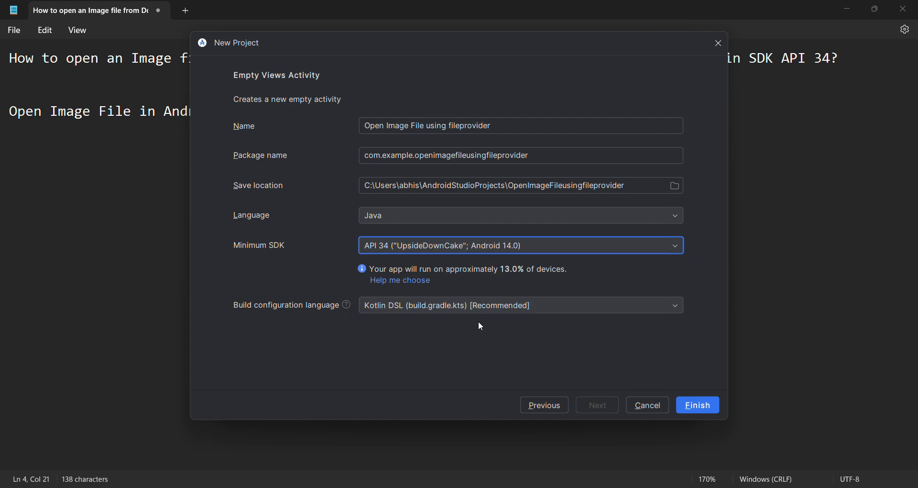
pyautogui.moveTo(488, 313)
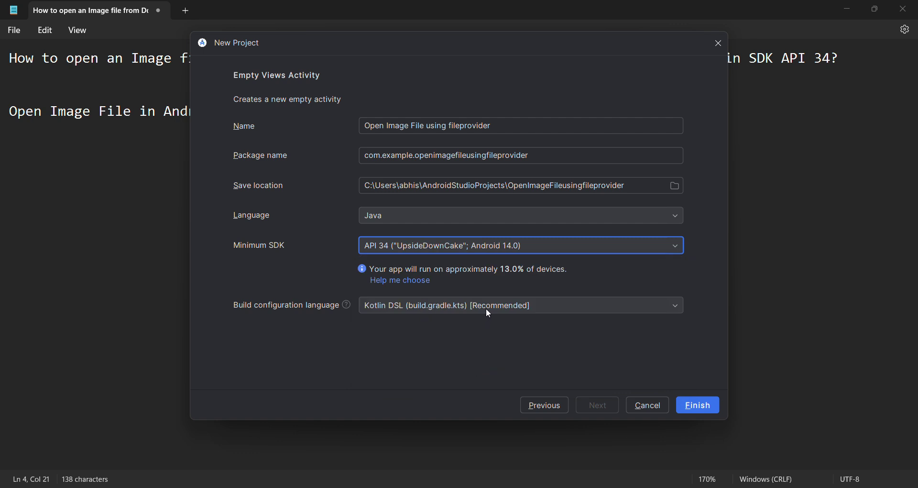
pyautogui.moveTo(393, 23)
pyautogui.write('programmerworld')
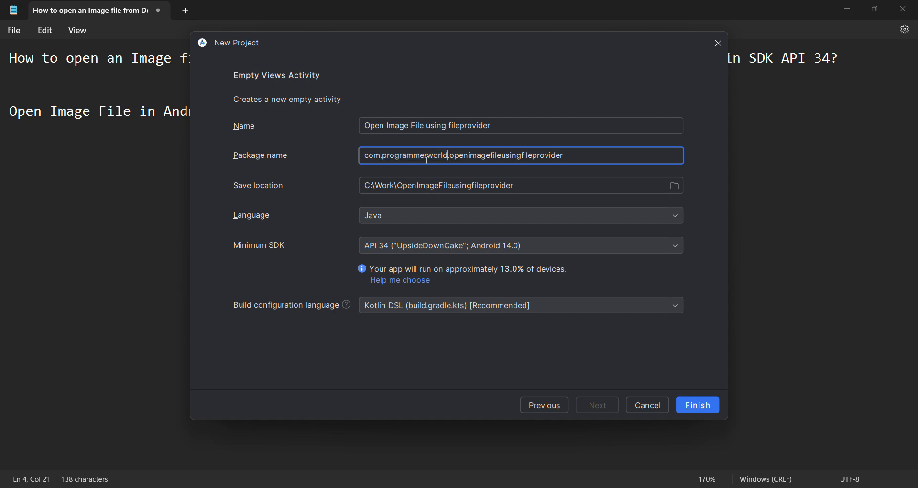
pyautogui.click(516, 185)
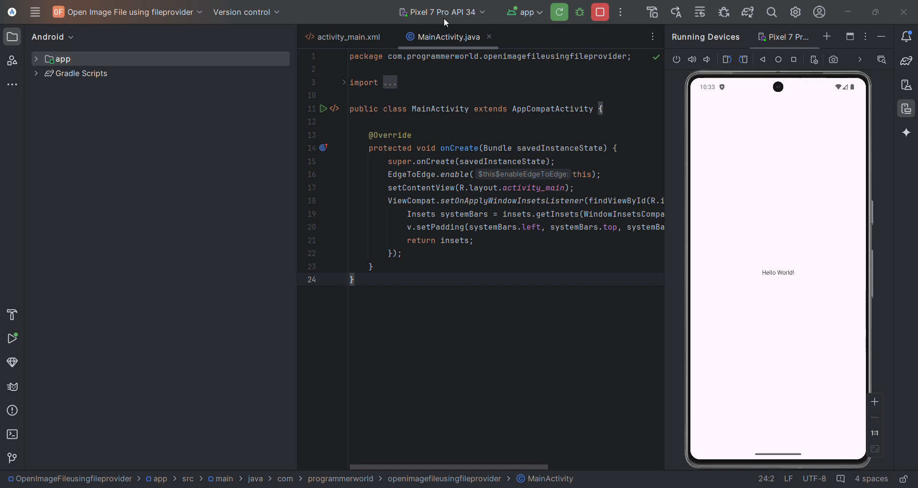
pyautogui.moveTo(702, 293)
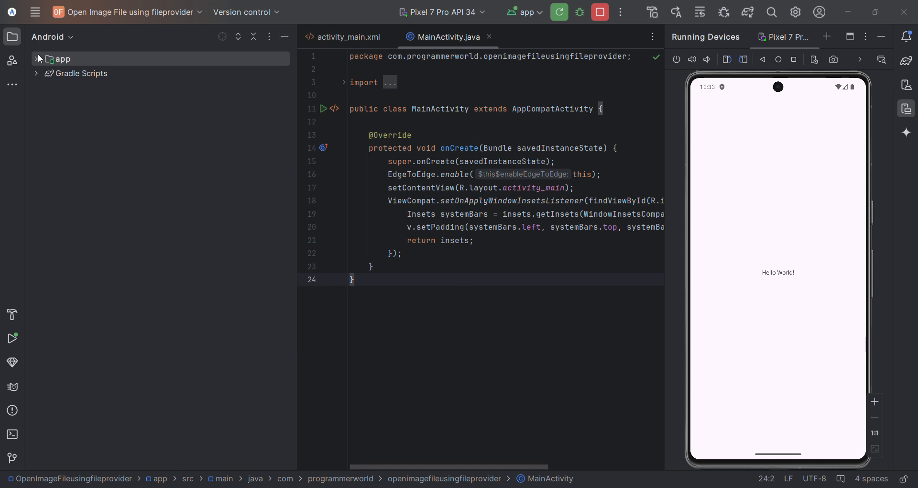
# - Expand the app module to reach AndroidManifest.xml and send the emulator home
pyautogui.click(38, 59)
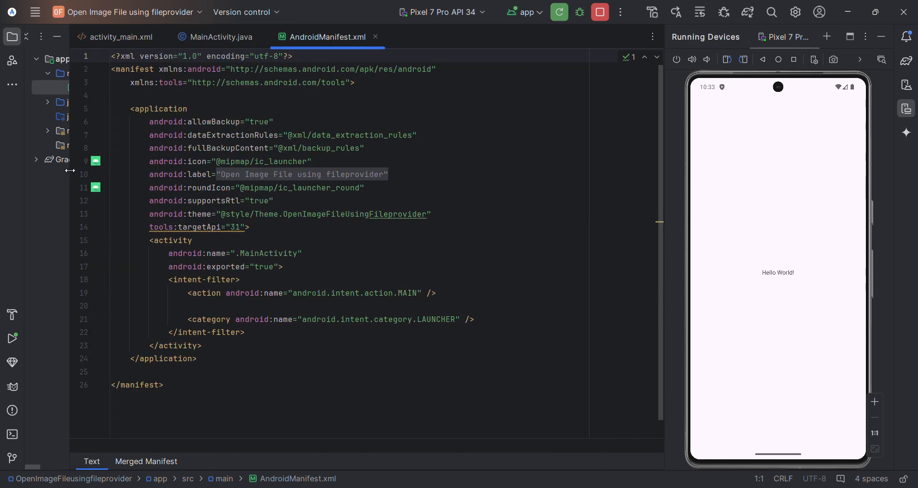
pyautogui.moveTo(769, 60)
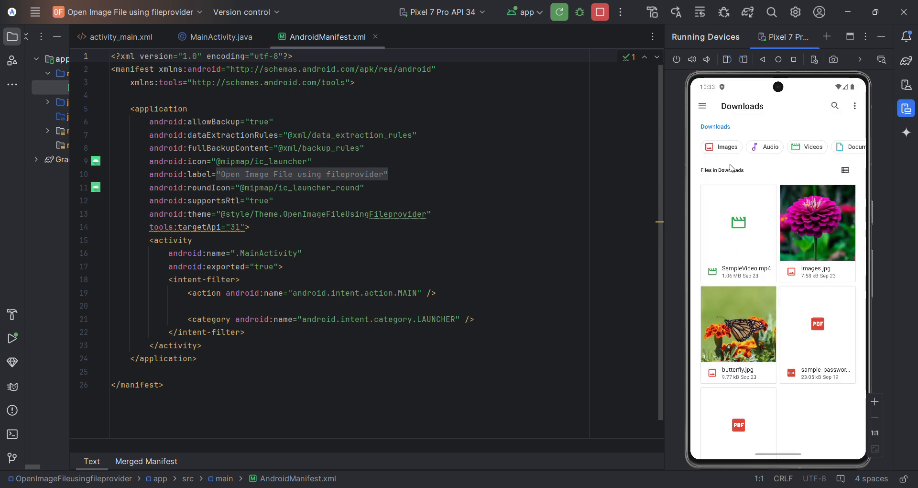
pyautogui.moveTo(734, 379)
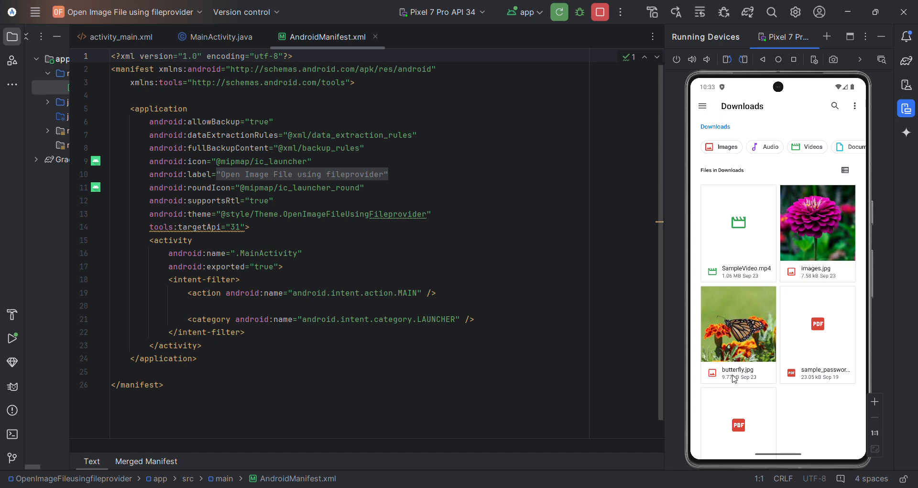
pyautogui.moveTo(785, 219)
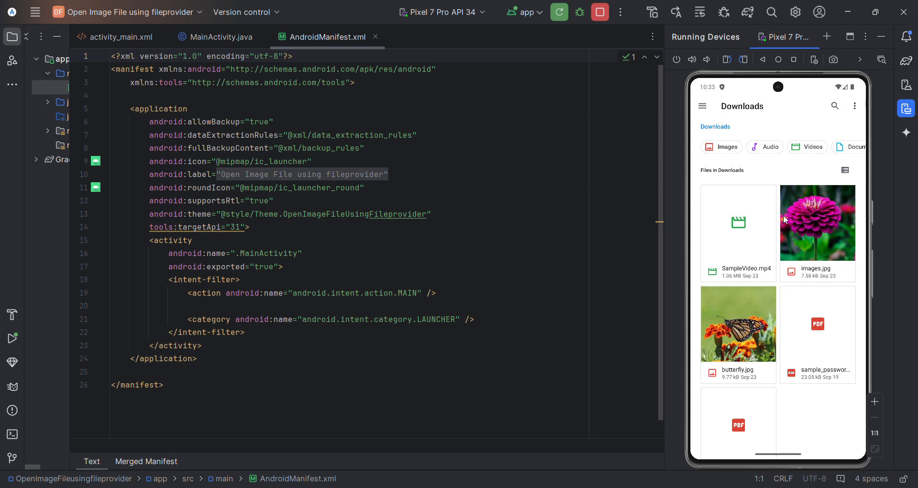
pyautogui.click(763, 59)
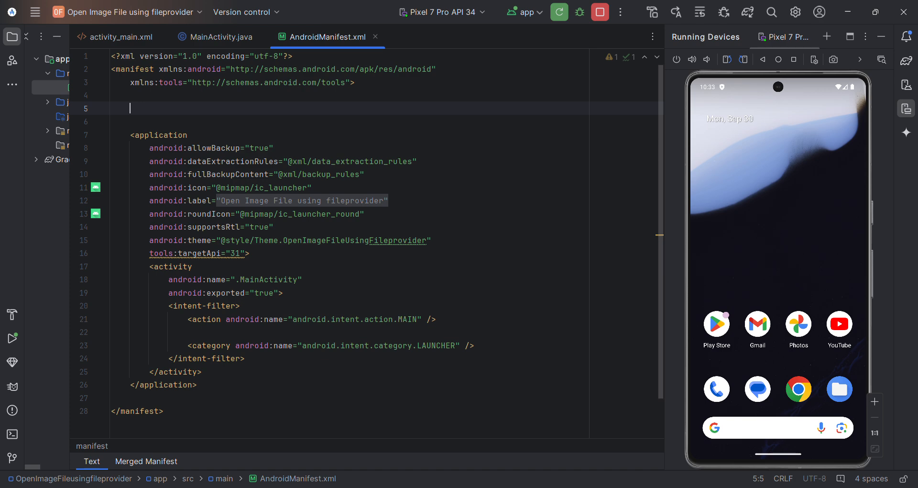
# - Declare READ_MEDIA_IMAGES and READ_MEDIA_VIDEO permissions, suppressing both SelectedPhotoAccess warnings
pyautogui.write('<uses-permission android:name="android.permission.READ_MEDIA_IMAGES"/>')
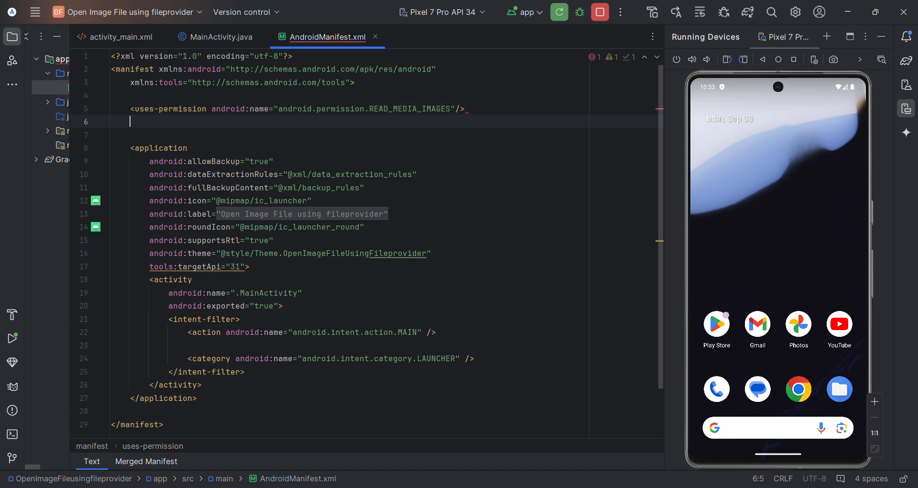
pyautogui.write('<uses-permission android:name="android.permission.READ_MEDIA_VIDEO"/>')
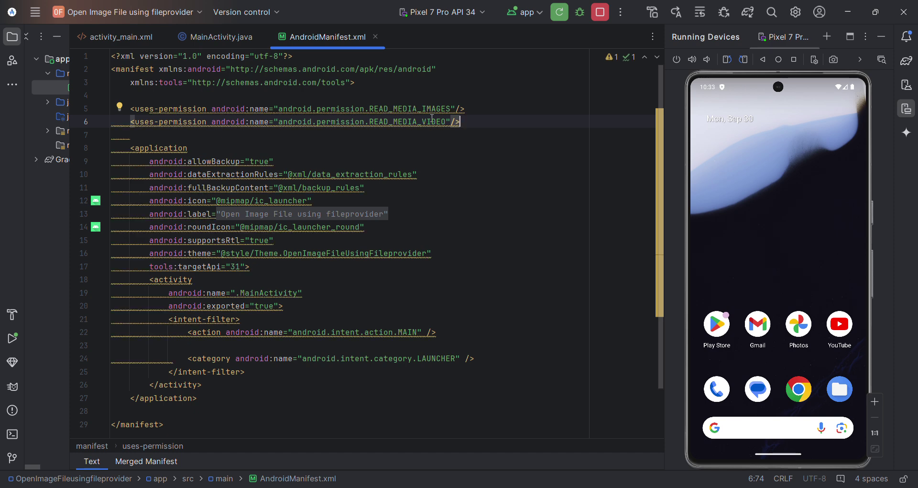
pyautogui.click(11, 410)
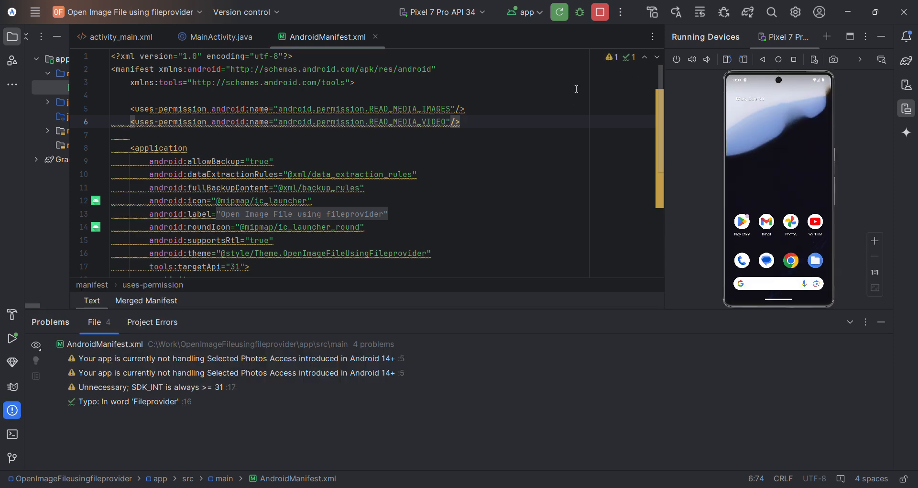
pyautogui.click(208, 358)
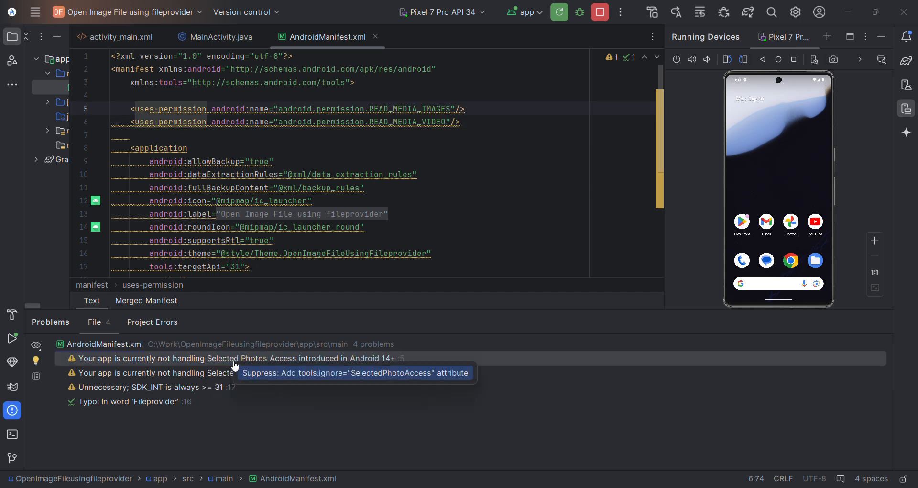
pyautogui.click(355, 372)
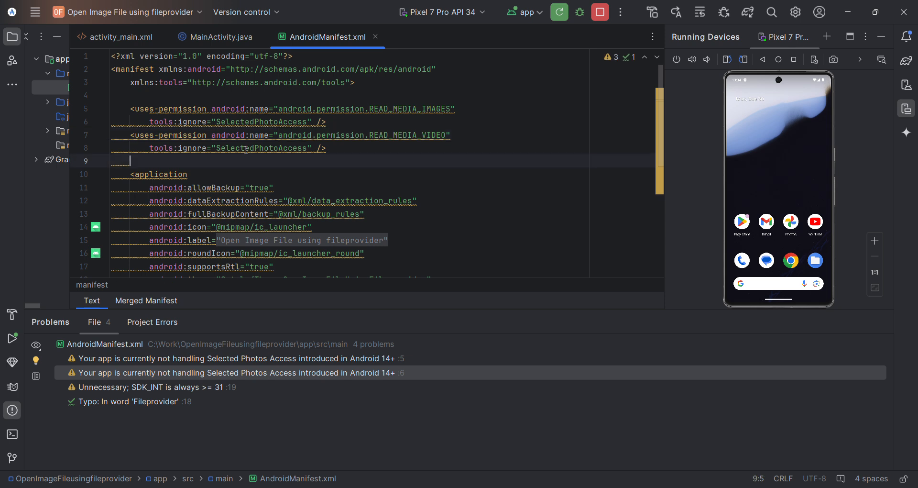
pyautogui.doubleClick(260, 148)
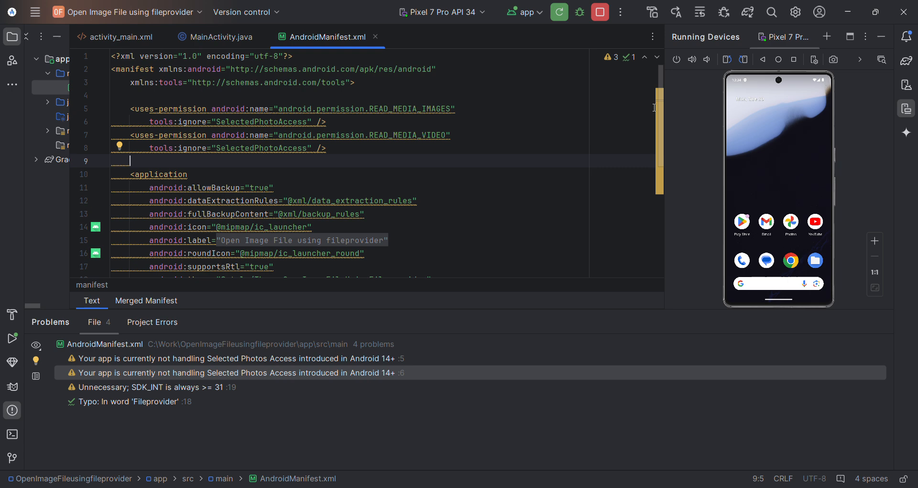
pyautogui.scroll(-3)
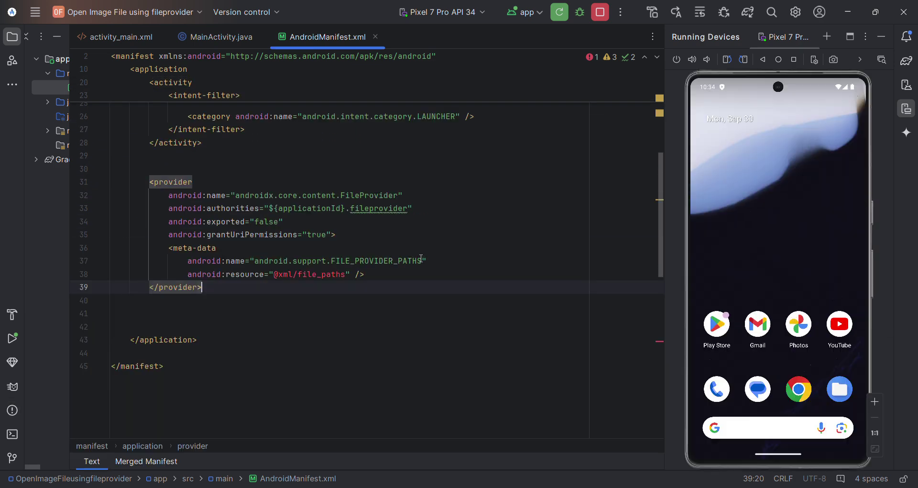
# - Paste the package name from MainActivity.java before .fileprovider in the provider's authorities
pyautogui.doubleClick(307, 328)
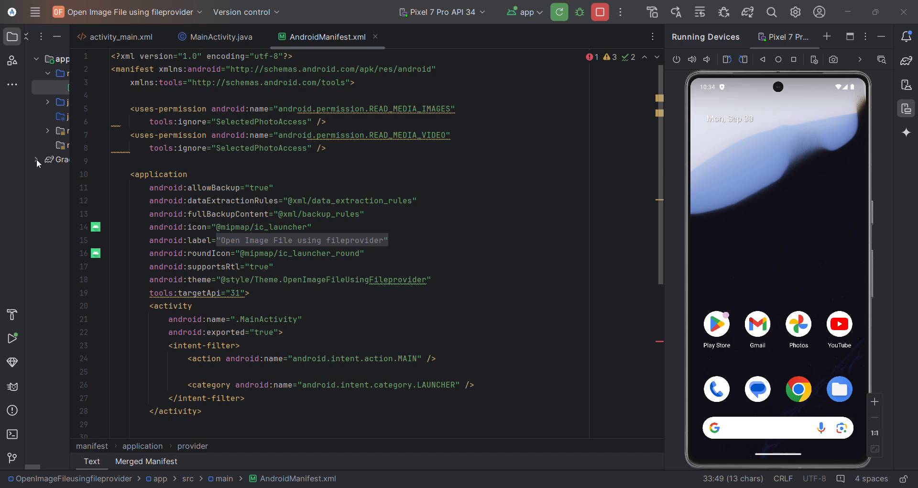
pyautogui.click(121, 37)
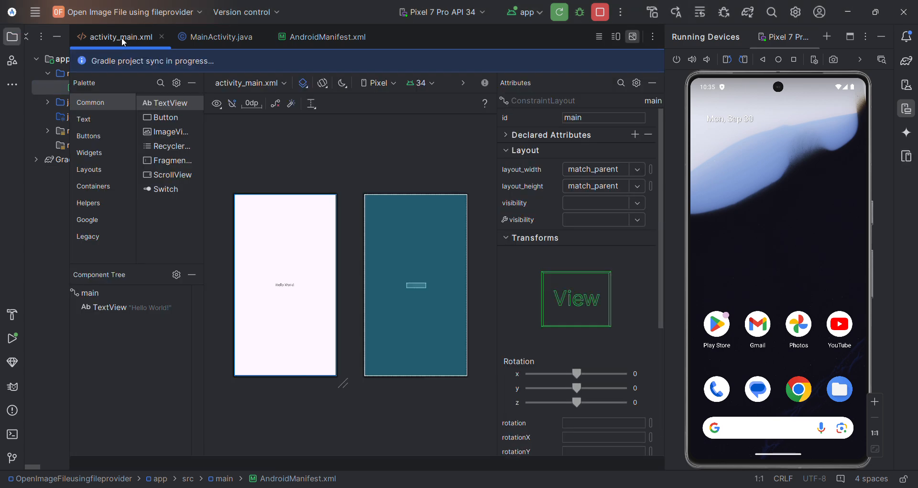
pyautogui.click(220, 37)
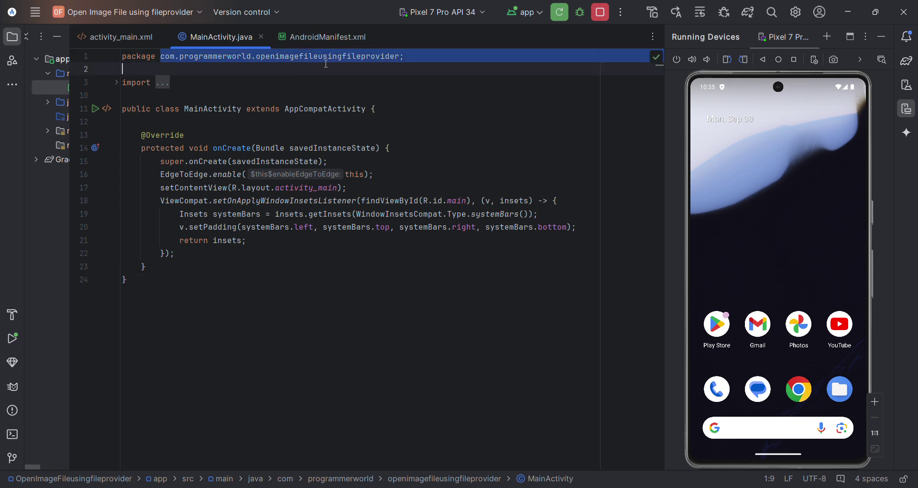
pyautogui.doubleClick(281, 56)
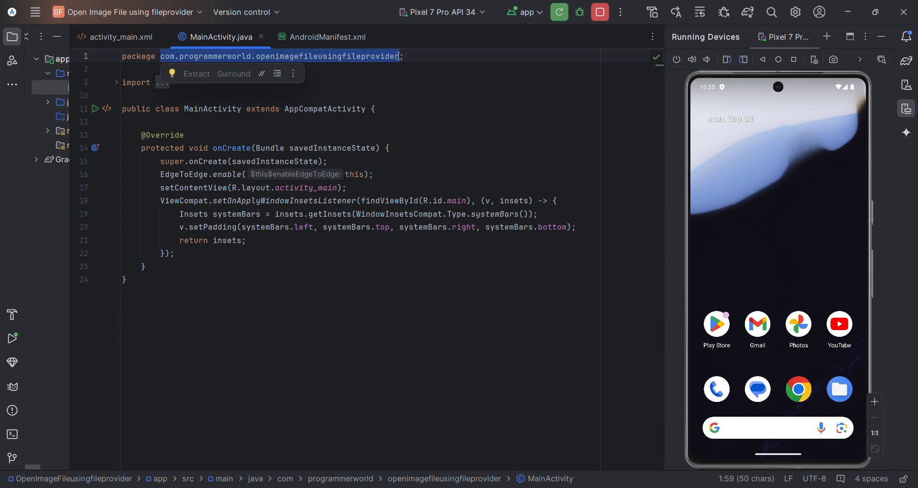
pyautogui.moveTo(307, 38)
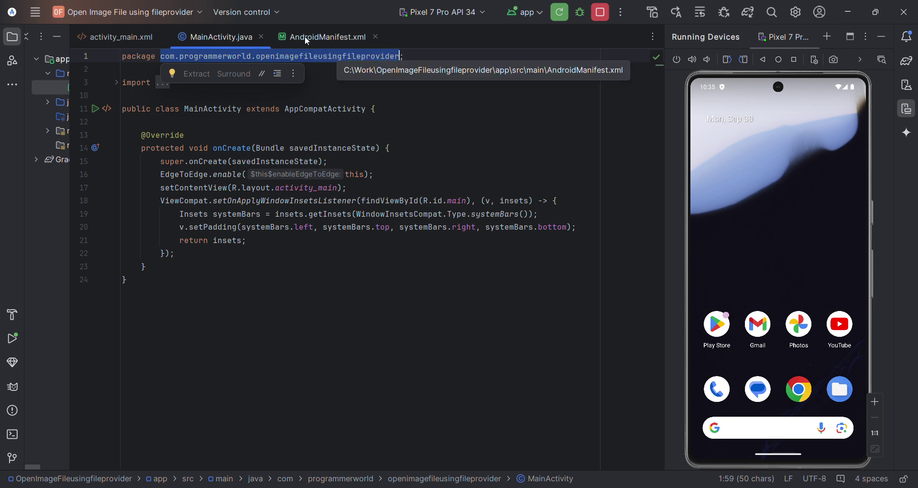
pyautogui.click(327, 37)
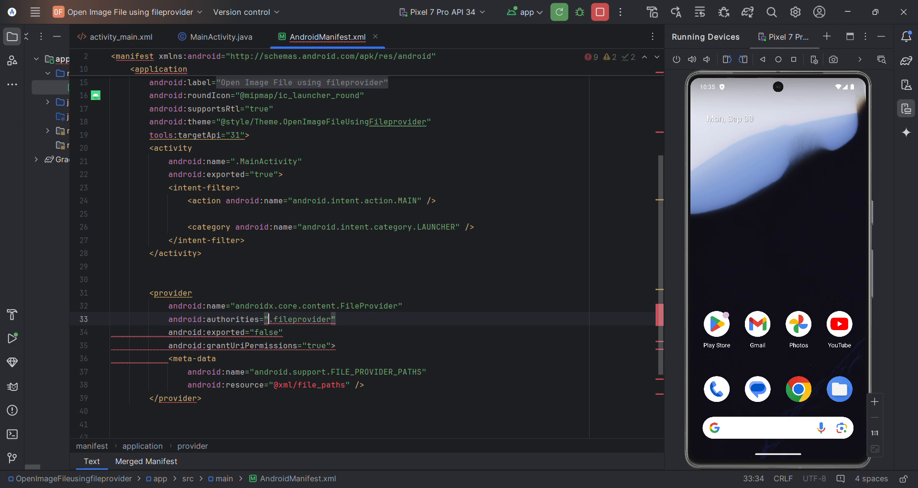
pyautogui.write('com.programmerworld.openimagefileusingfileprovider')
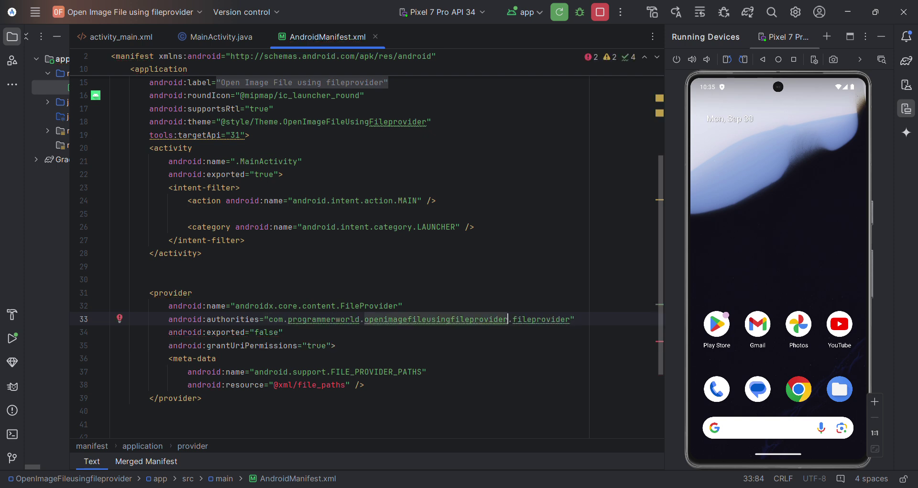
pyautogui.scroll(-3)
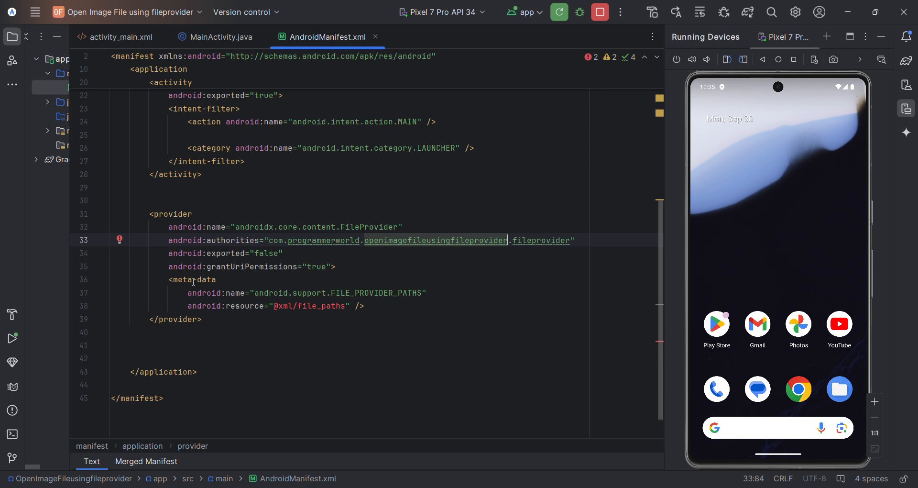
pyautogui.click(10, 36)
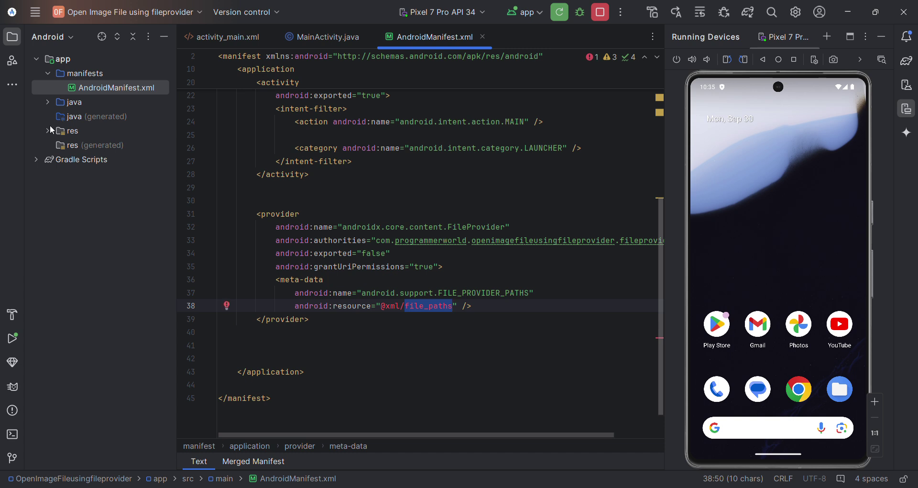
# - Create the missing res/xml/file_paths.xml resource file with the quick-fix
pyautogui.click(47, 131)
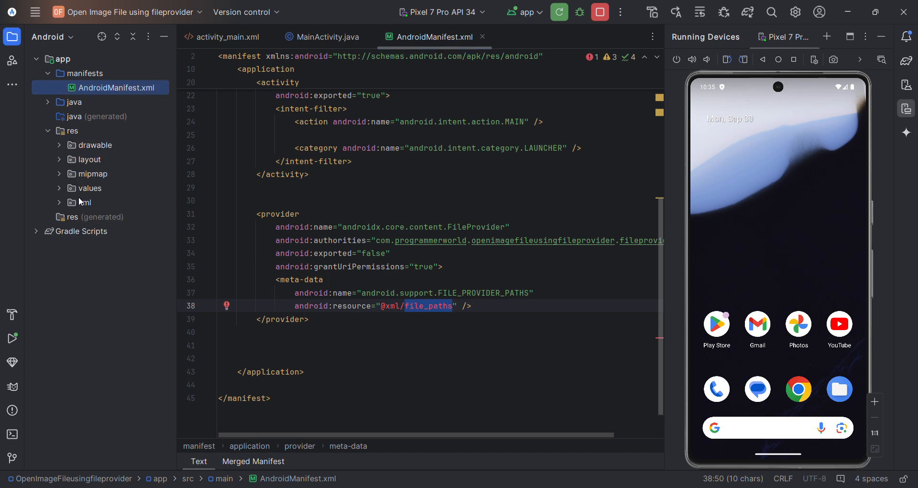
pyautogui.click(60, 202)
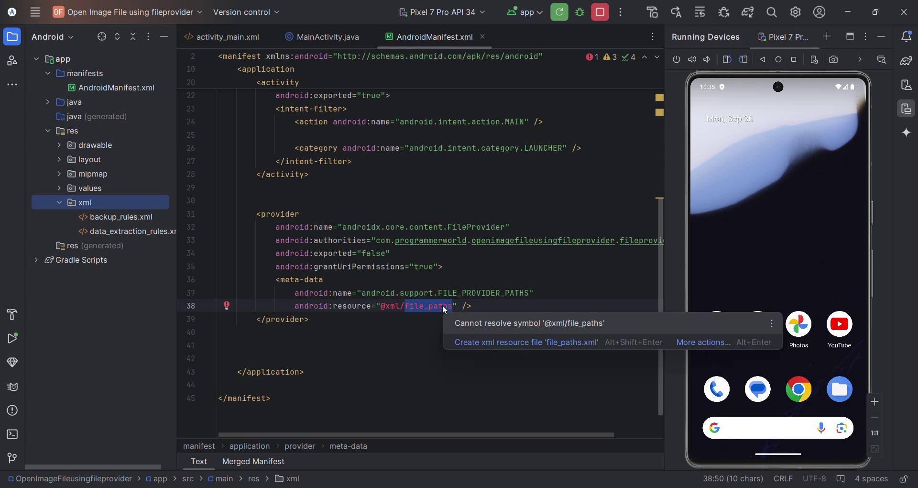
pyautogui.click(525, 342)
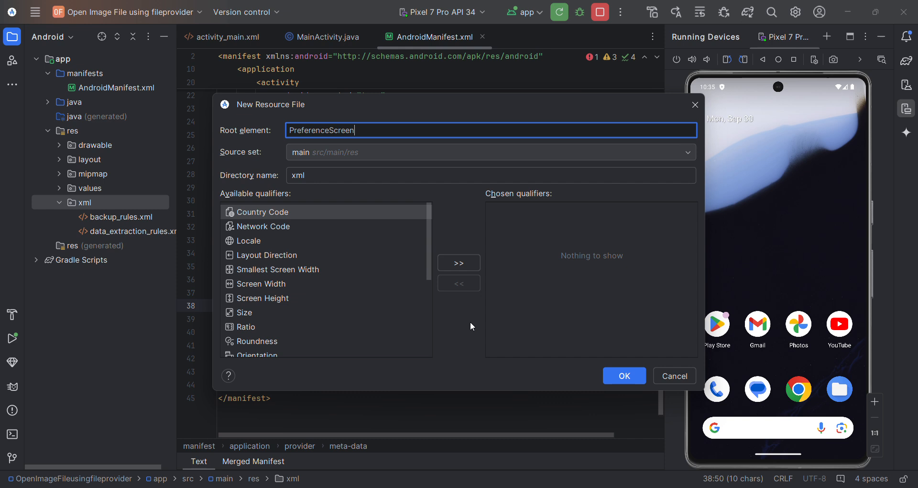
pyautogui.moveTo(390, 123)
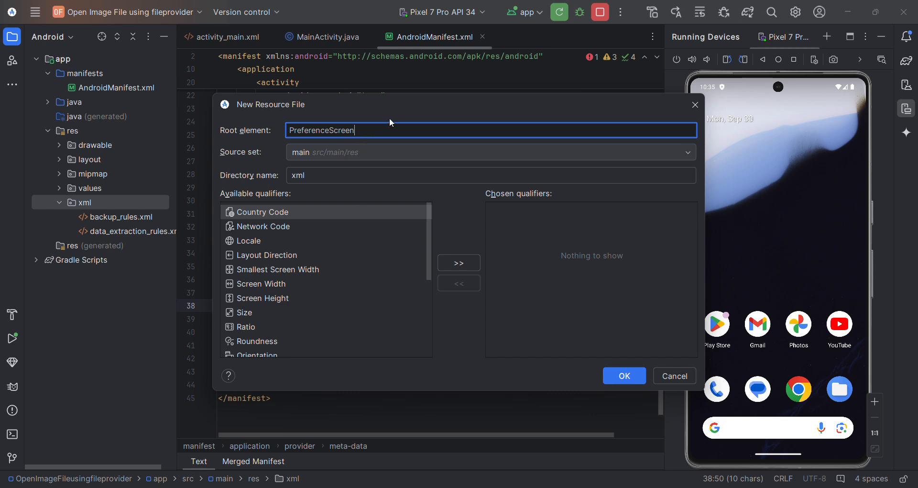
pyautogui.moveTo(388, 133)
pyautogui.write('paths')
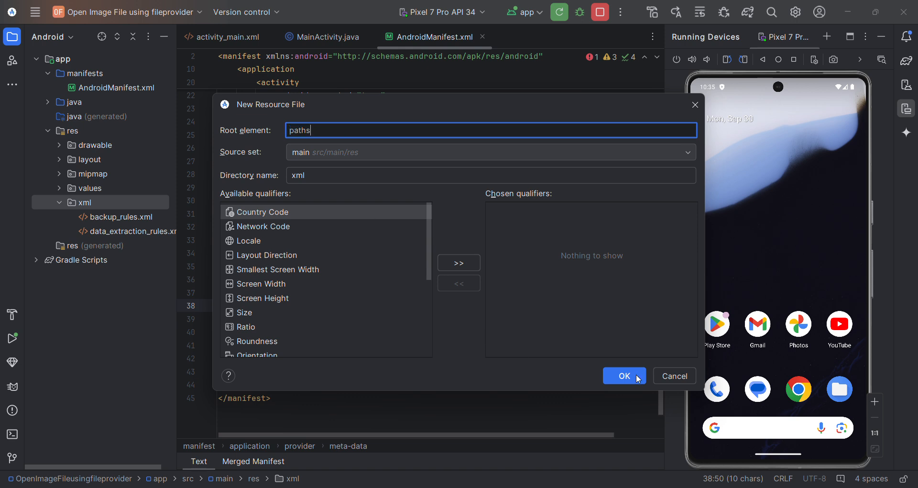
pyautogui.click(625, 375)
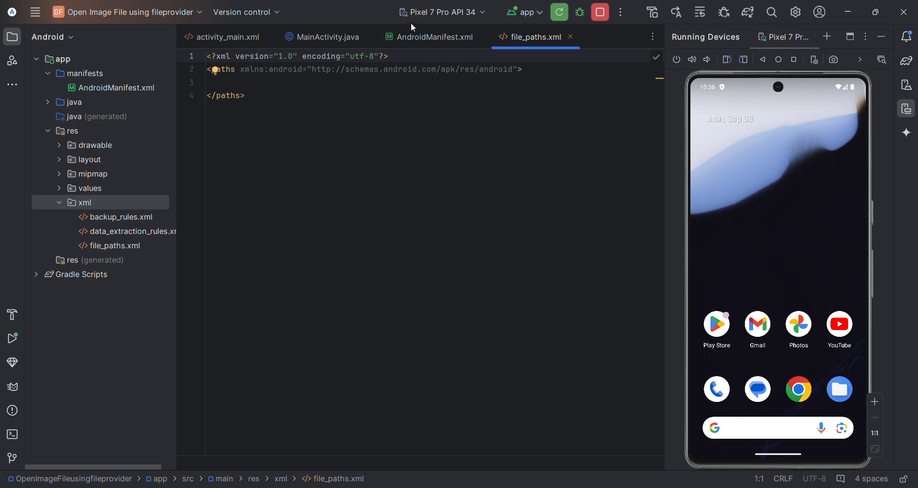
# - Add <external-path name="external_files" path="." /> to file_paths.xml, then view activity_main
pyautogui.moveTo(241, 69); pyautogui.dragTo(404, 69)
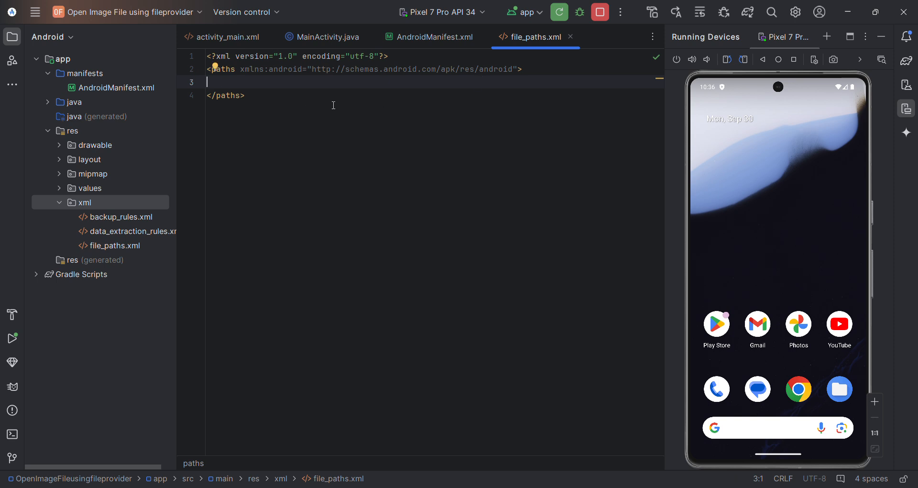
pyautogui.write('<external-path name="external_files" path="." />')
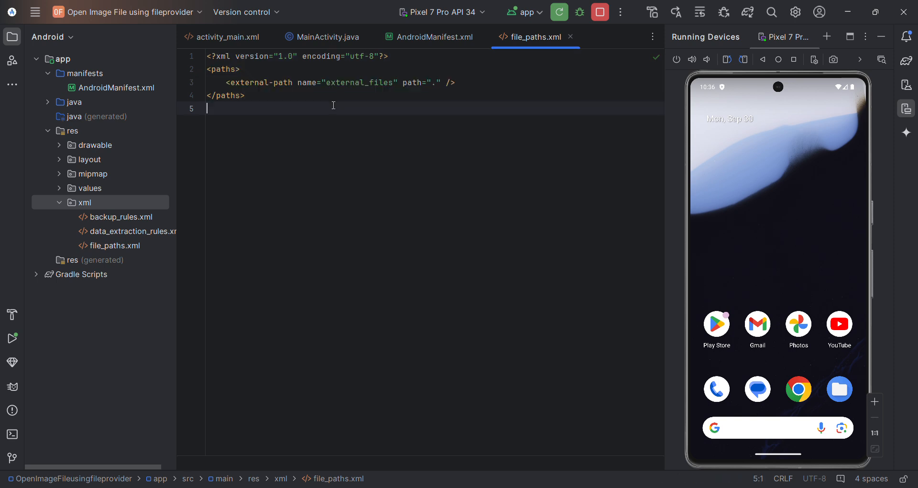
pyautogui.moveTo(227, 82); pyautogui.dragTo(390, 82)
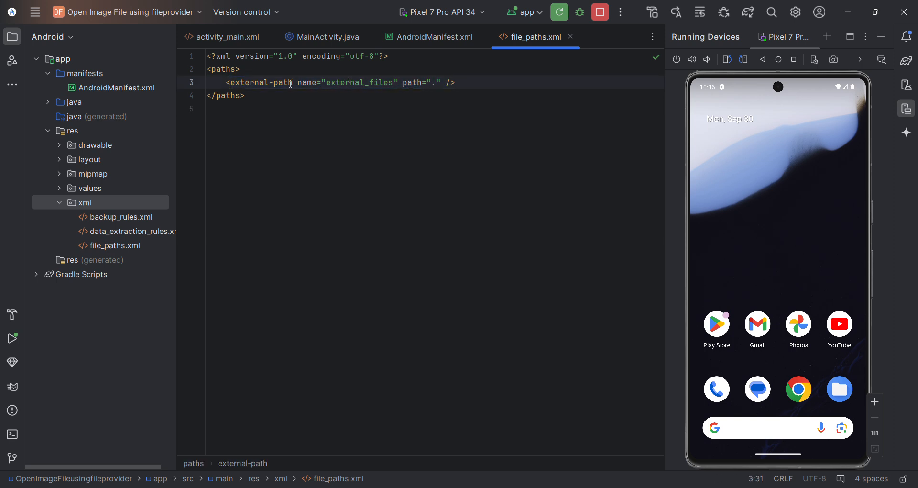
pyautogui.doubleClick(380, 83)
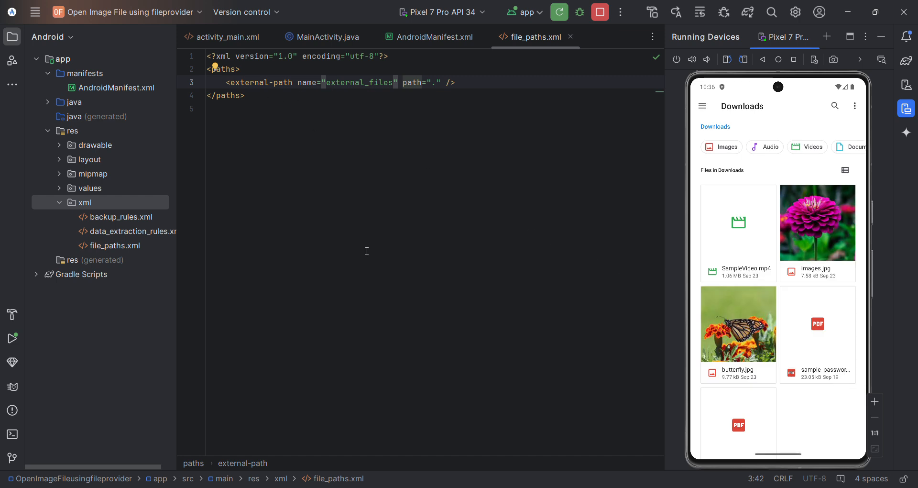
pyautogui.click(432, 83)
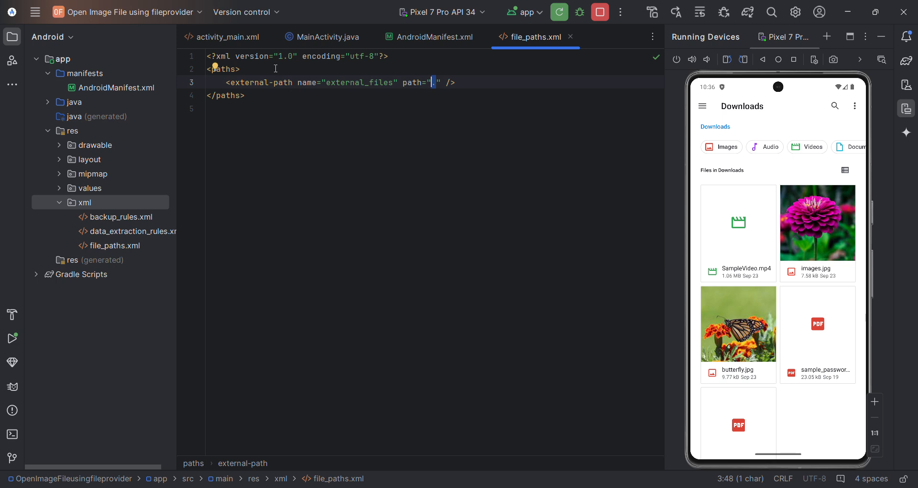
pyautogui.click(227, 37)
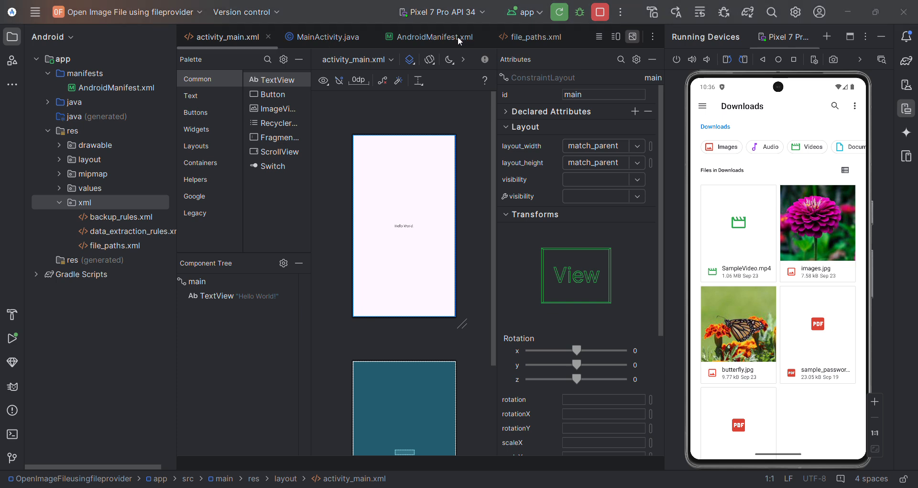
pyautogui.click(535, 37)
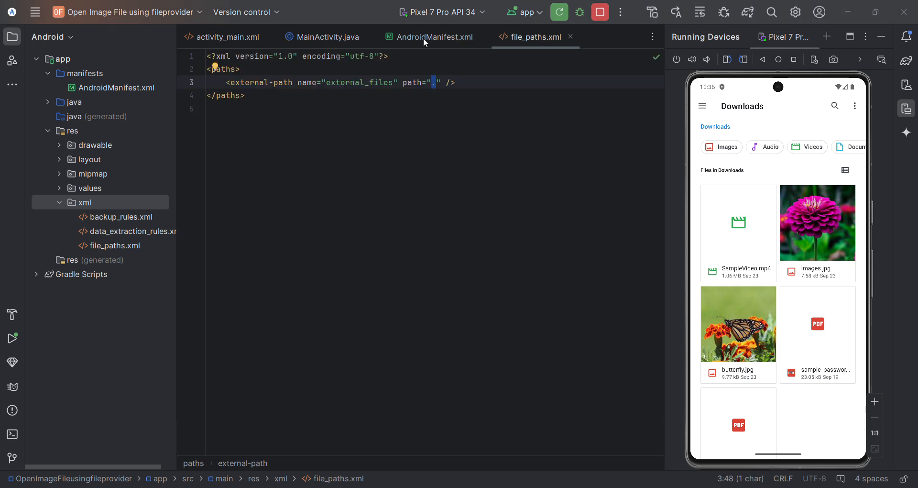
pyautogui.click(226, 38)
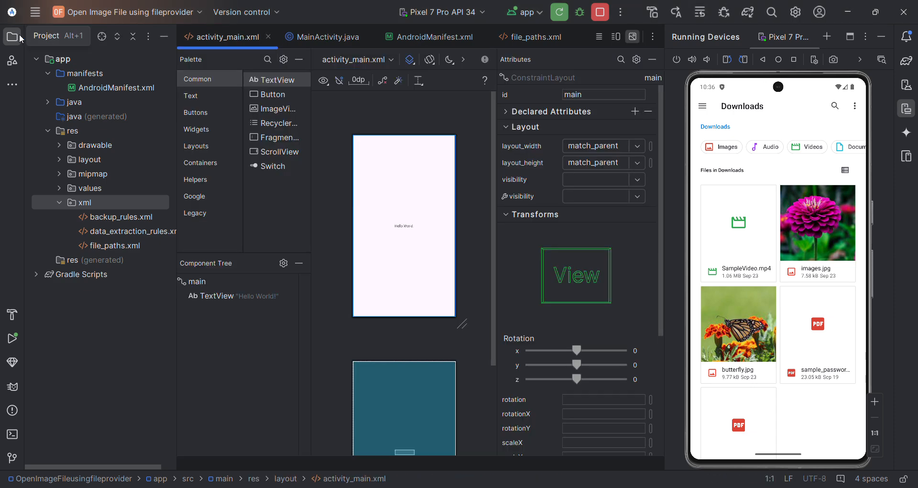
# - Drop a Button onto the activity_main layout and set its text to 'View Image'
pyautogui.click(9, 36)
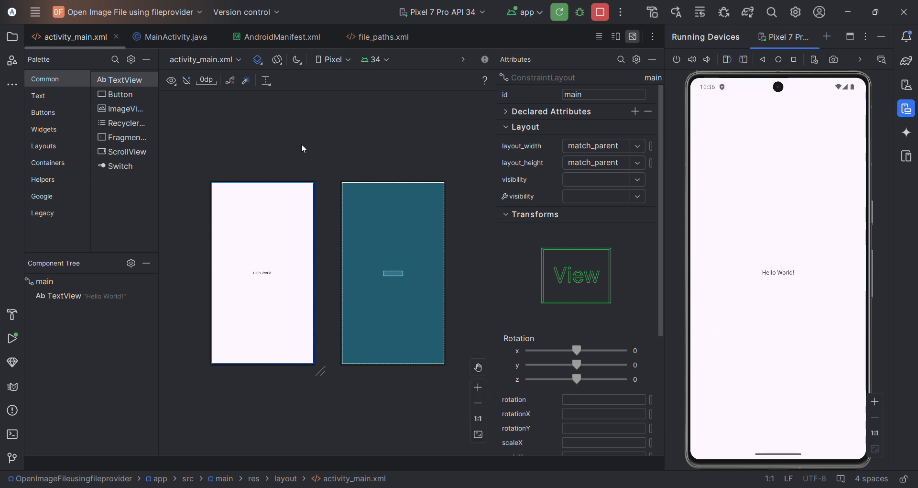
pyautogui.moveTo(276, 104)
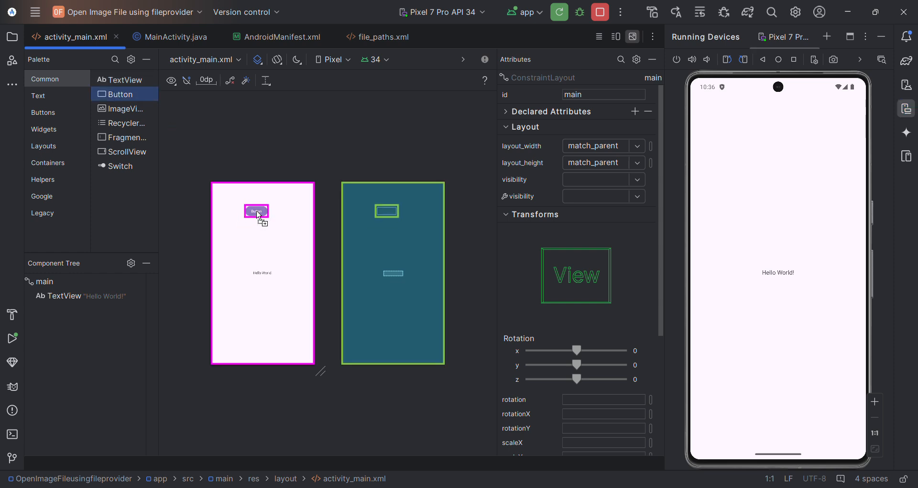
pyautogui.moveTo(256, 212); pyautogui.dragTo(243, 193)
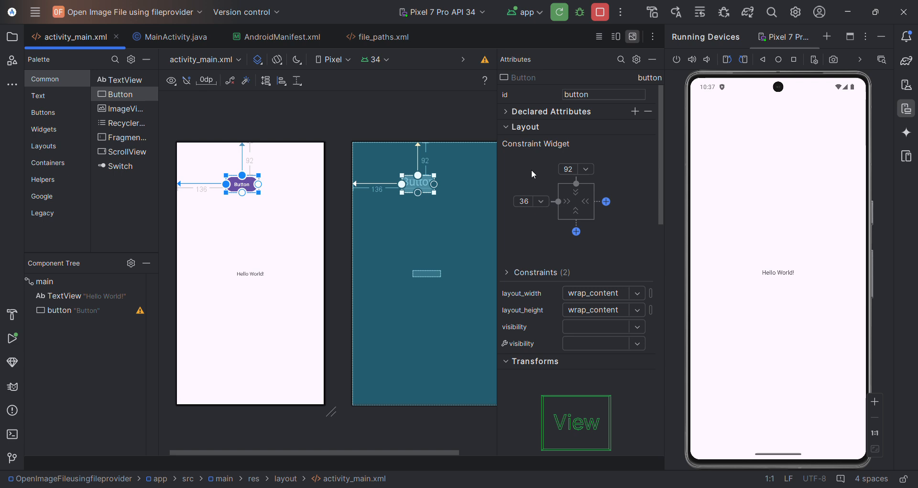
pyautogui.moveTo(655, 121)
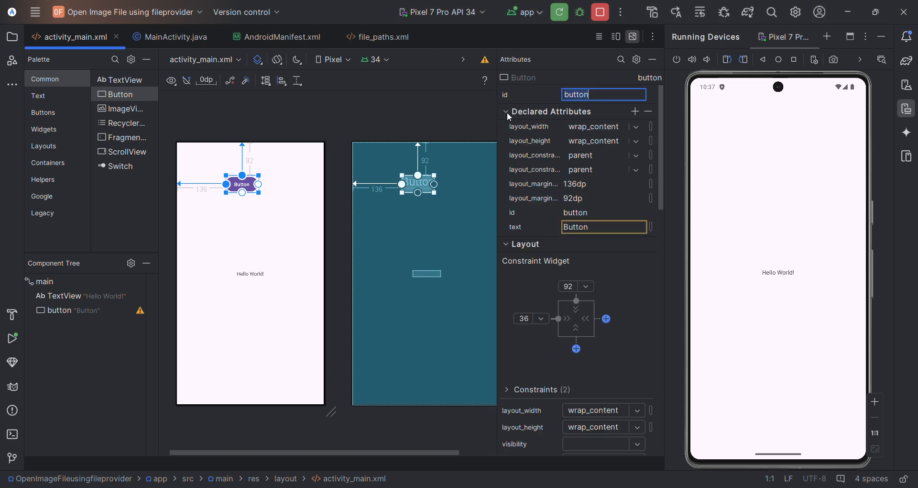
pyautogui.click(604, 227)
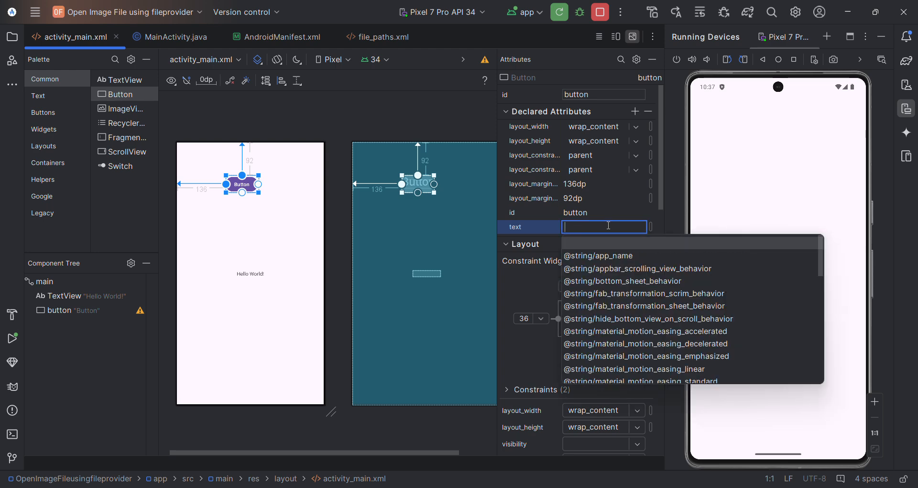
pyautogui.write('View Imagge')
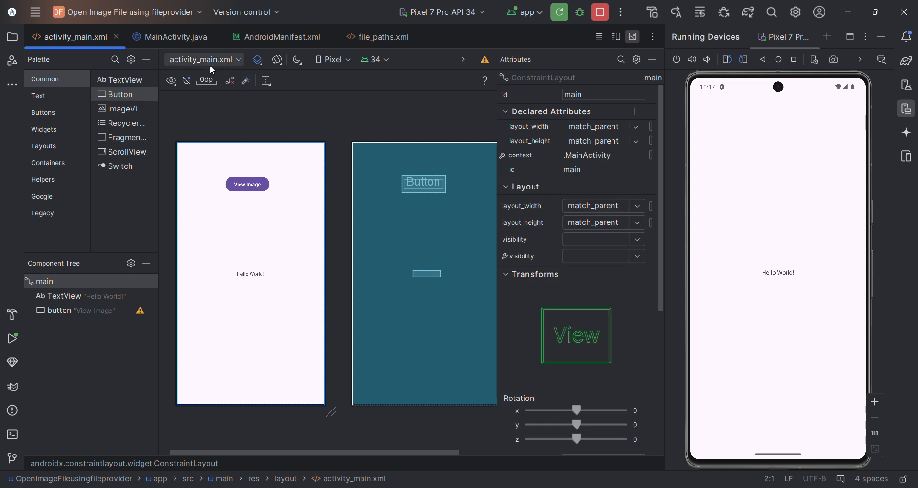
# - Add an empty public buttonViewImage(View view) method below onCreate, importing android.view.View
pyautogui.click(175, 37)
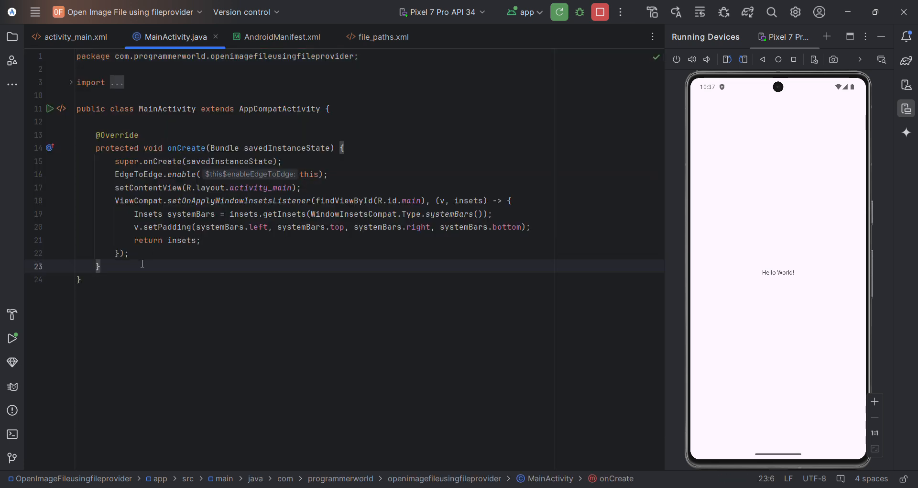
pyautogui.write('public void bu')
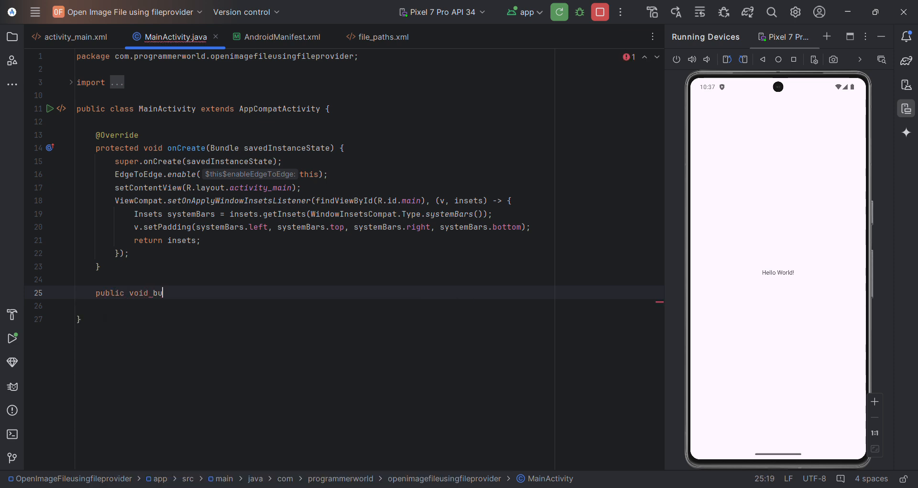
pyautogui.write('ttonView')
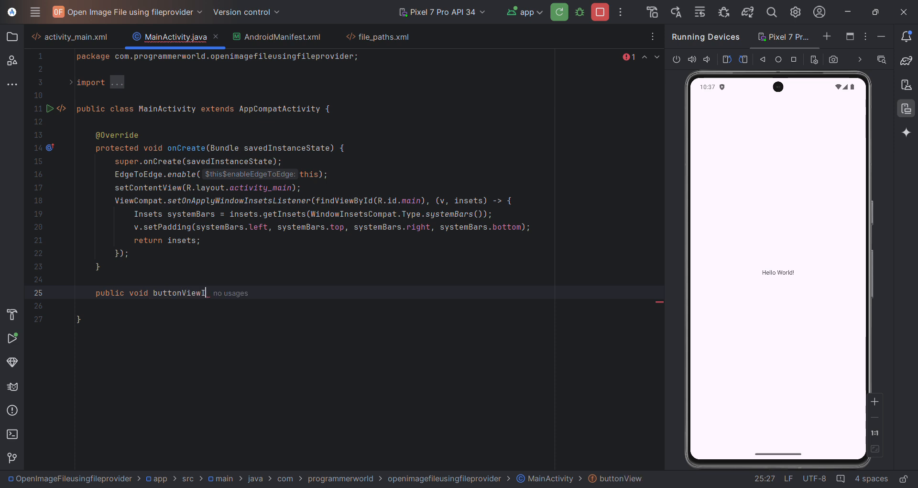
pyautogui.write('Image(View view){')
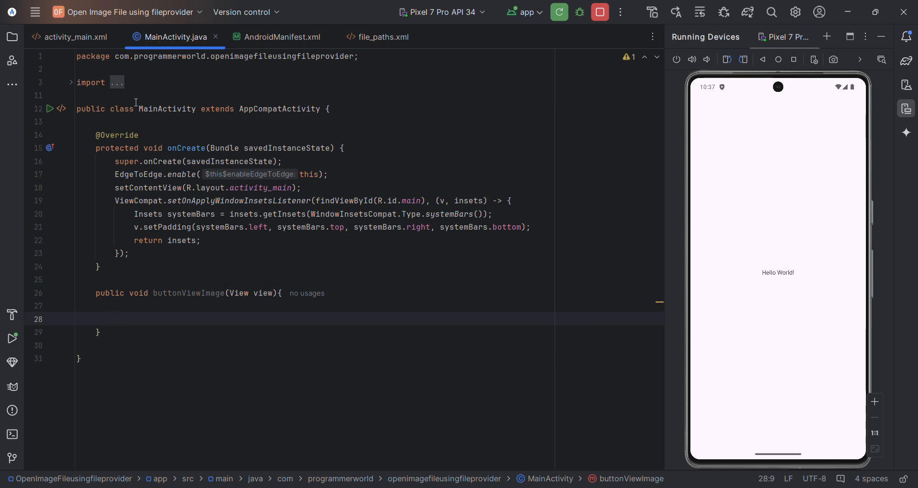
pyautogui.click(70, 82)
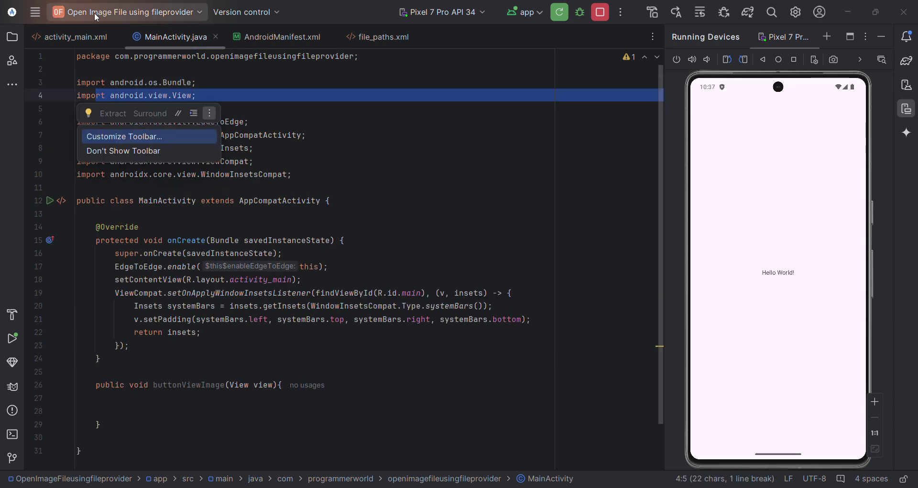
# - Set the View Image button's onClick to buttonViewImage and add FileProvider intent code for images.jpg
pyautogui.click(70, 37)
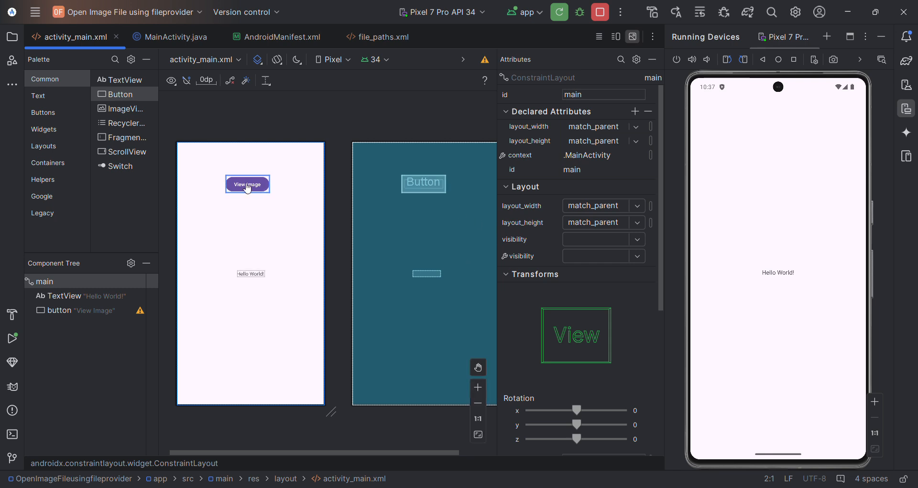
pyautogui.click(247, 184)
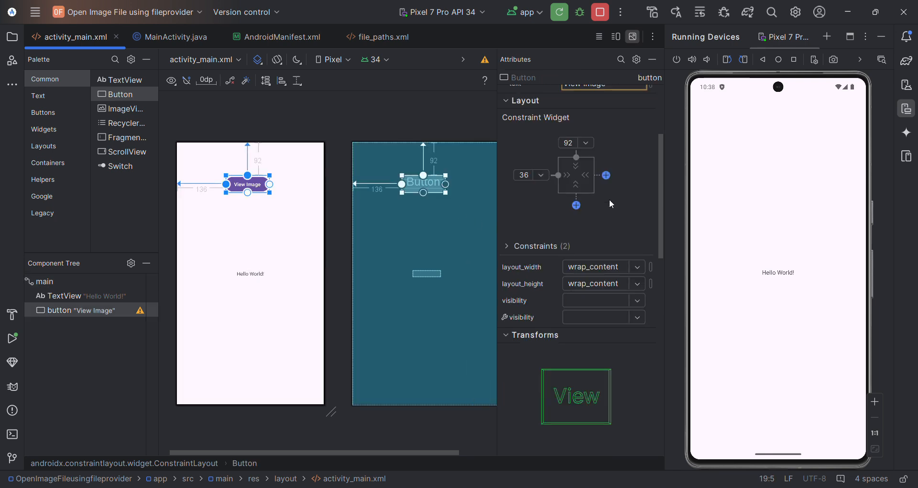
pyautogui.scroll(-3)
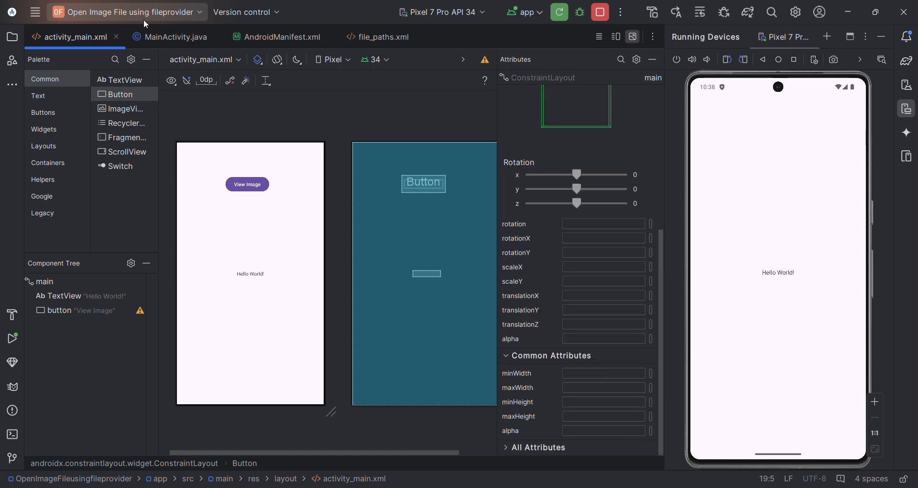
pyautogui.click(175, 37)
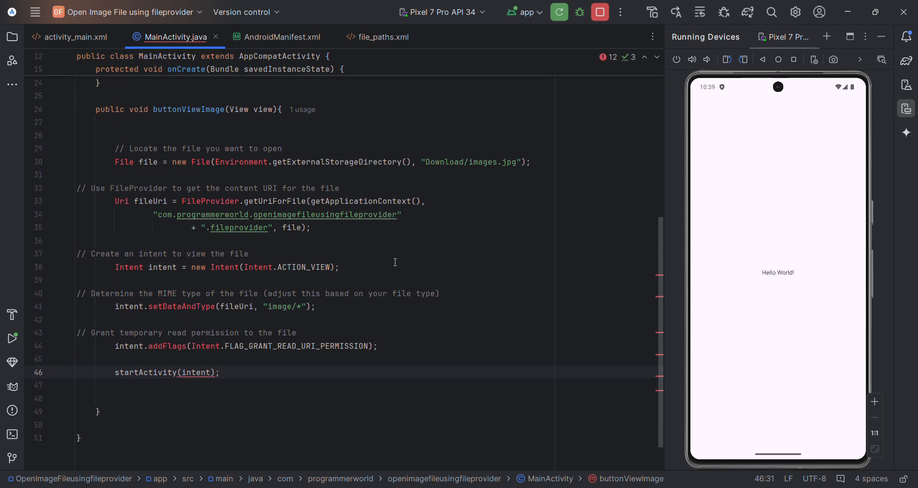
# - Import the missing classes in MainActivity and check the manifest's provider entry
pyautogui.click(124, 161)
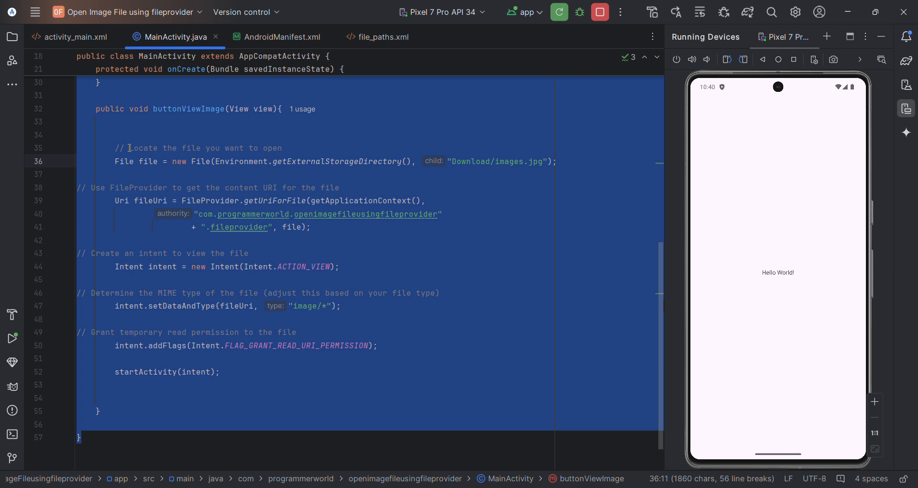
pyautogui.click(129, 148)
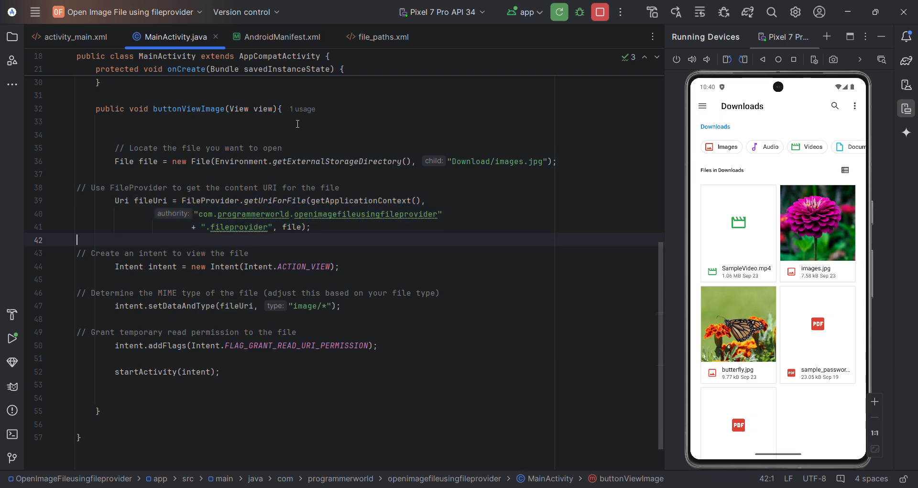
pyautogui.click(282, 37)
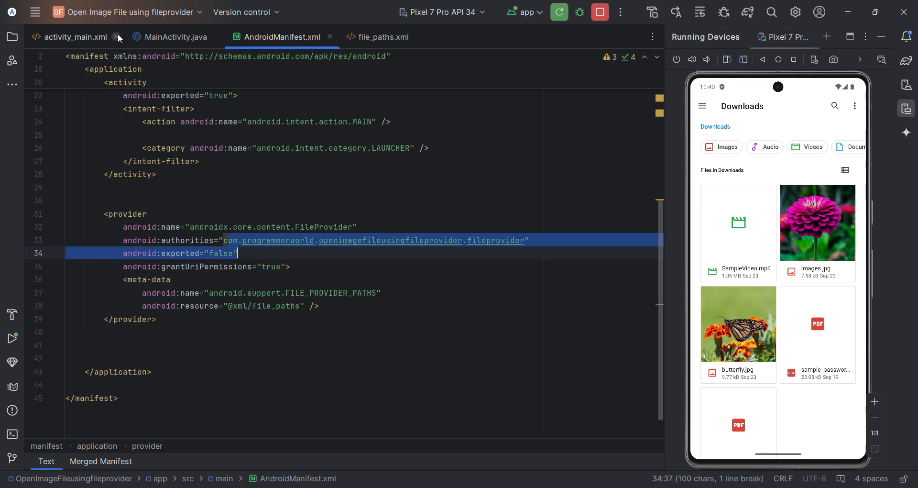
pyautogui.click(175, 37)
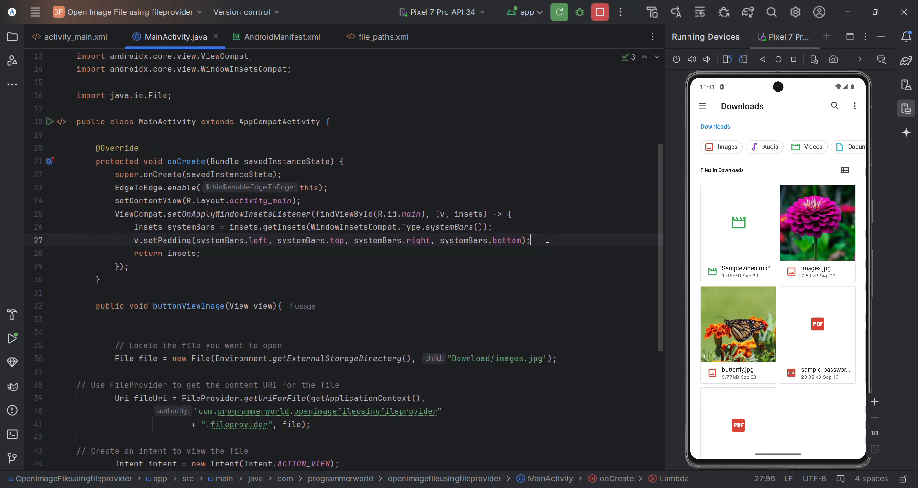
# - Add requestPermissions for READ_MEDIA_IMAGES and READ_MEDIA_VIDEO in onCreate and import both constants
pyautogui.write('ActivityCompat.requestPermissions(this,')
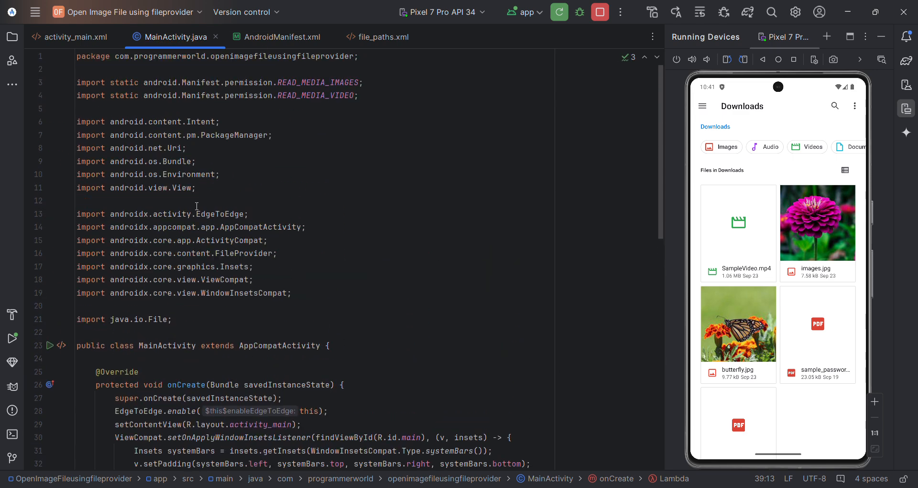
pyautogui.moveTo(191, 280)
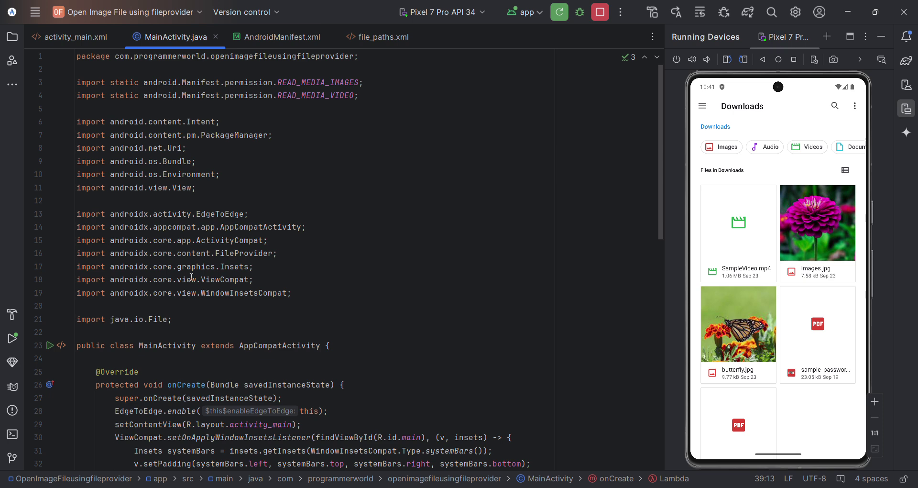
pyautogui.moveTo(76, 81); pyautogui.dragTo(359, 95)
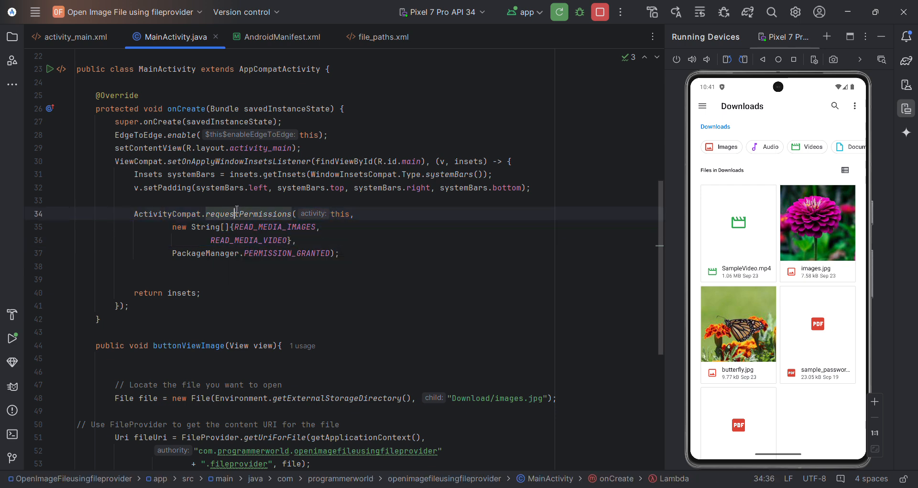
pyautogui.doubleClick(247, 214)
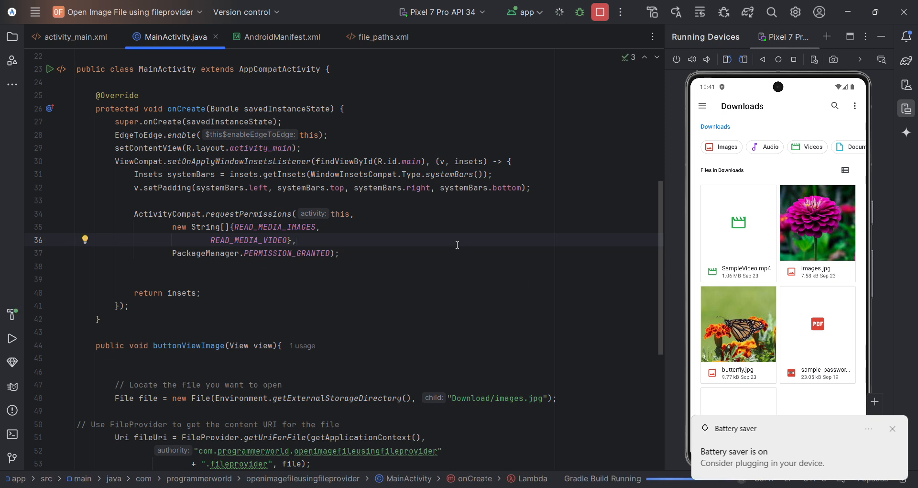
pyautogui.moveTo(388, 23)
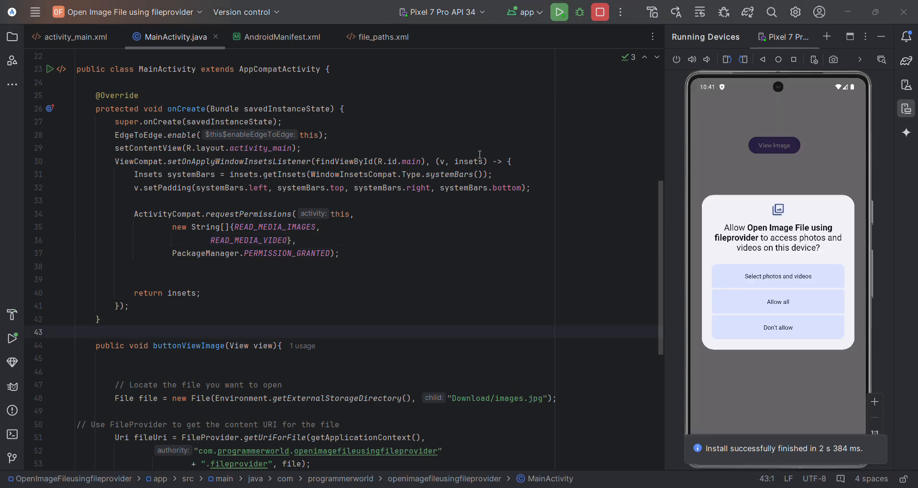
pyautogui.moveTo(809, 241)
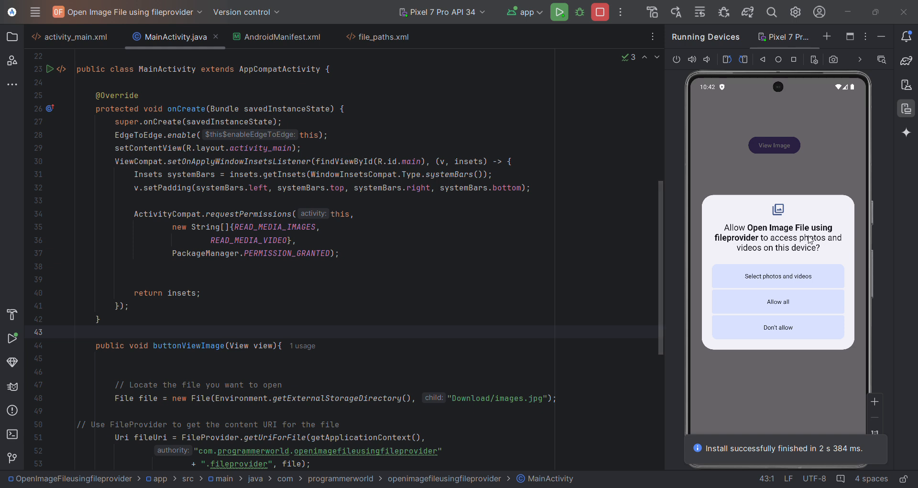
# - Allow media access, view images.jpg, then select the Download/images.jpg path string
pyautogui.click(778, 301)
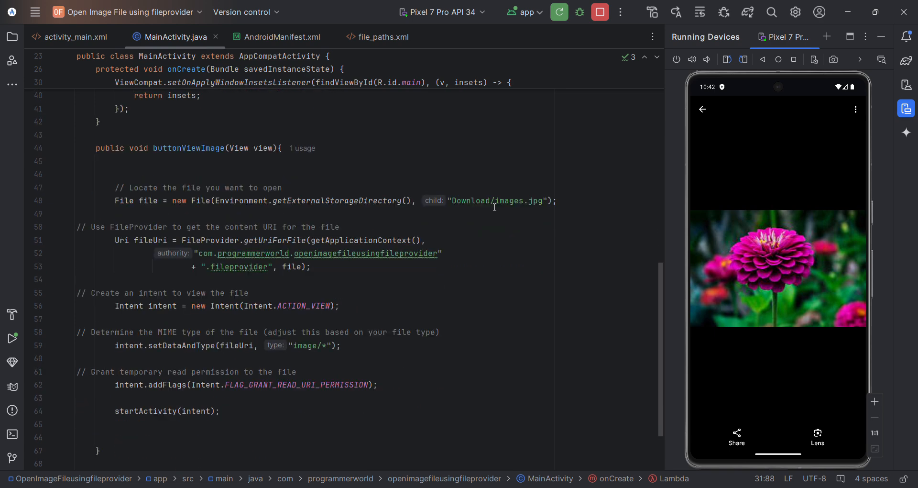
pyautogui.doubleClick(497, 201)
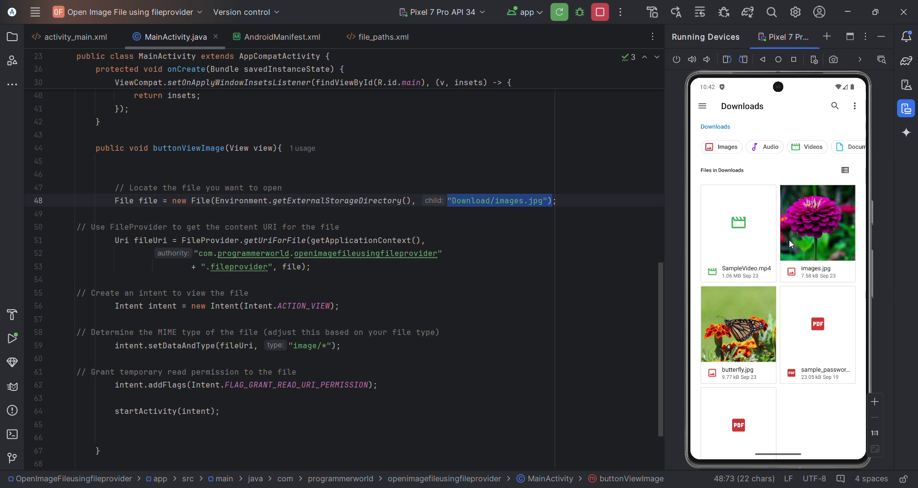
pyautogui.moveTo(532, 275)
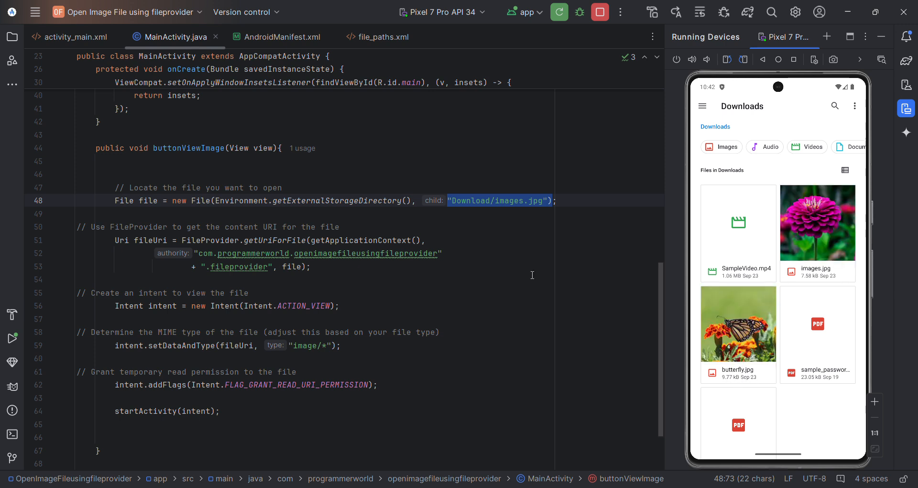
# - Change the path's file name from images to butterfly and apply changes, restarting the activity
pyautogui.doubleClick(509, 201)
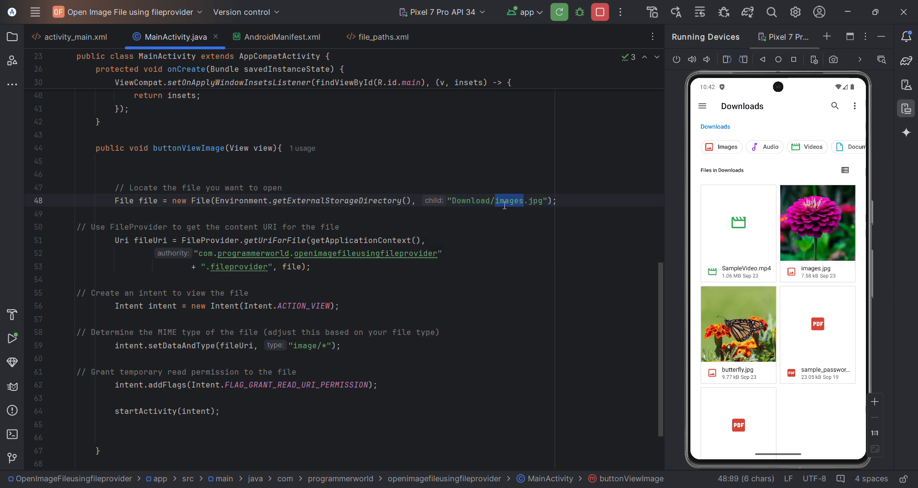
pyautogui.write('untterfly')
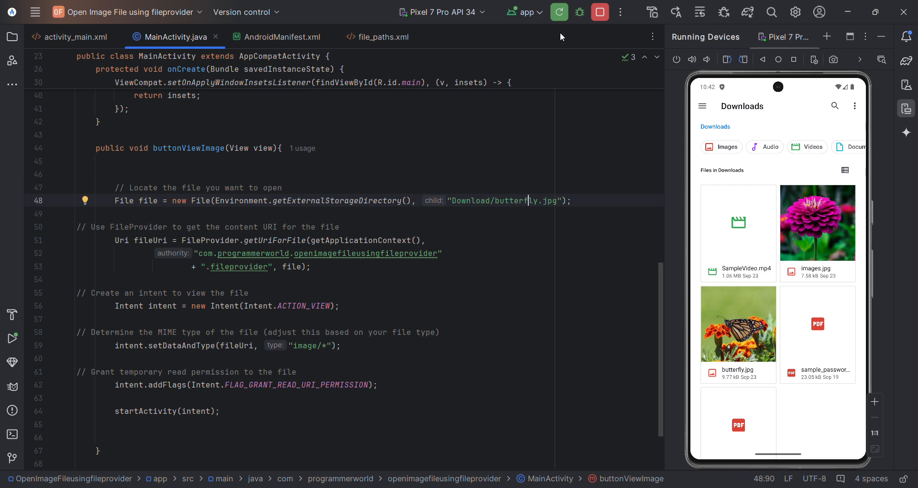
pyautogui.click(676, 12)
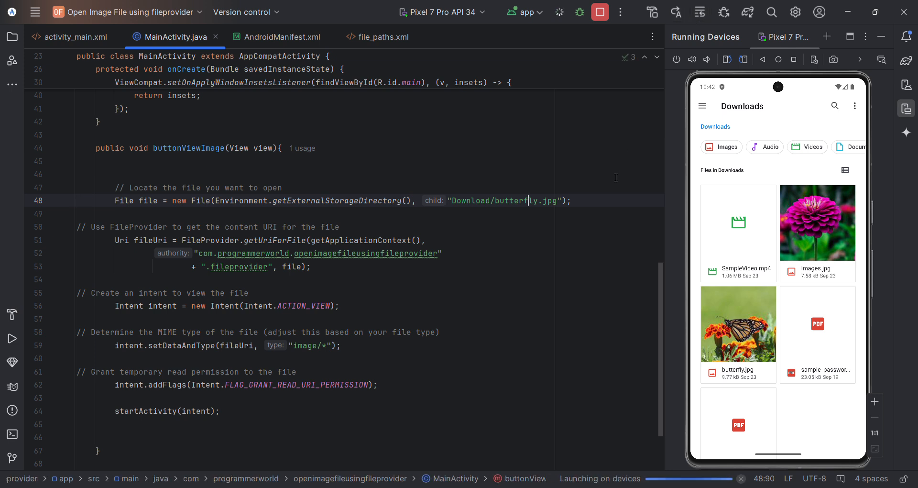
pyautogui.click(558, 12)
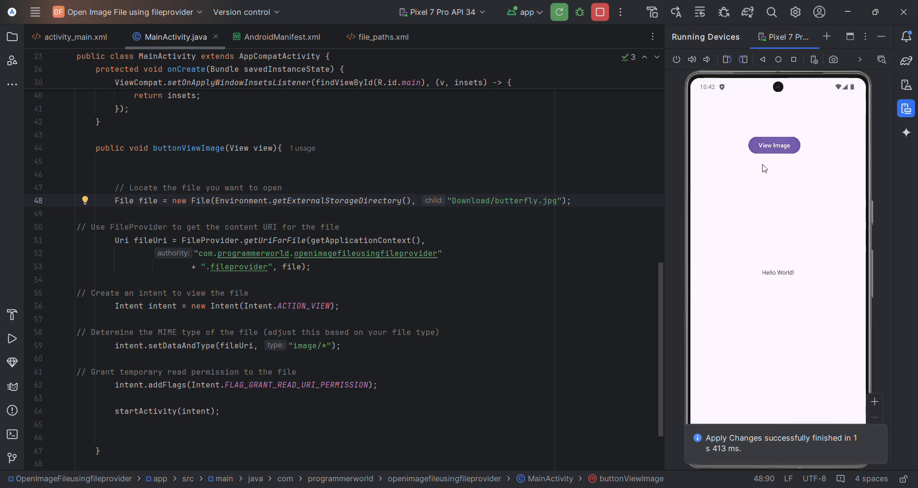
# - Tap View Image in the emulator to open the butterfly.jpg photo
pyautogui.click(775, 145)
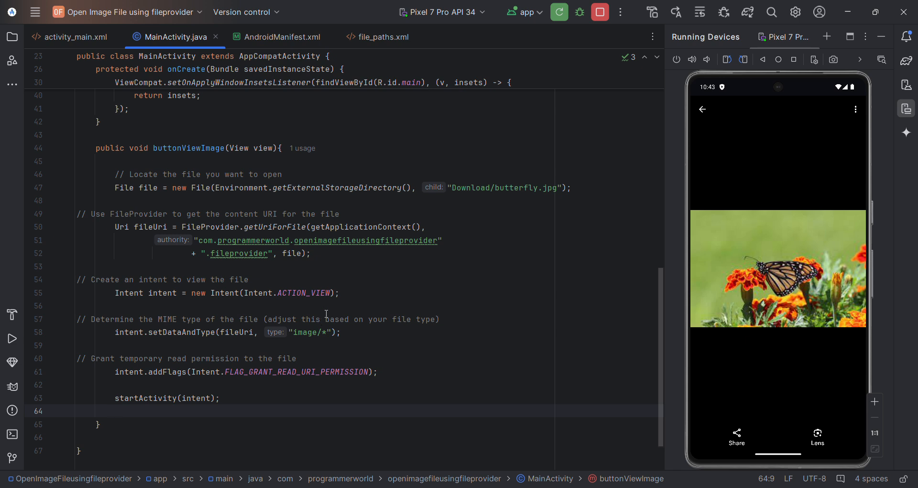
pyautogui.moveTo(405, 127)
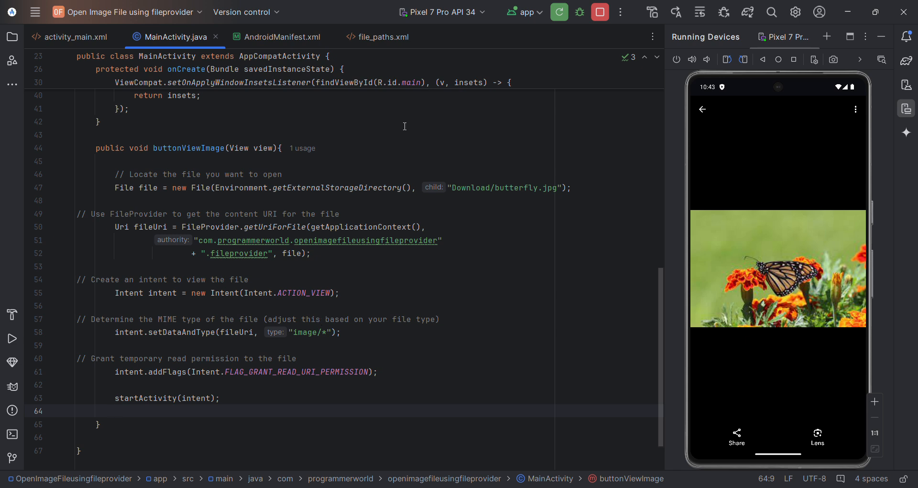